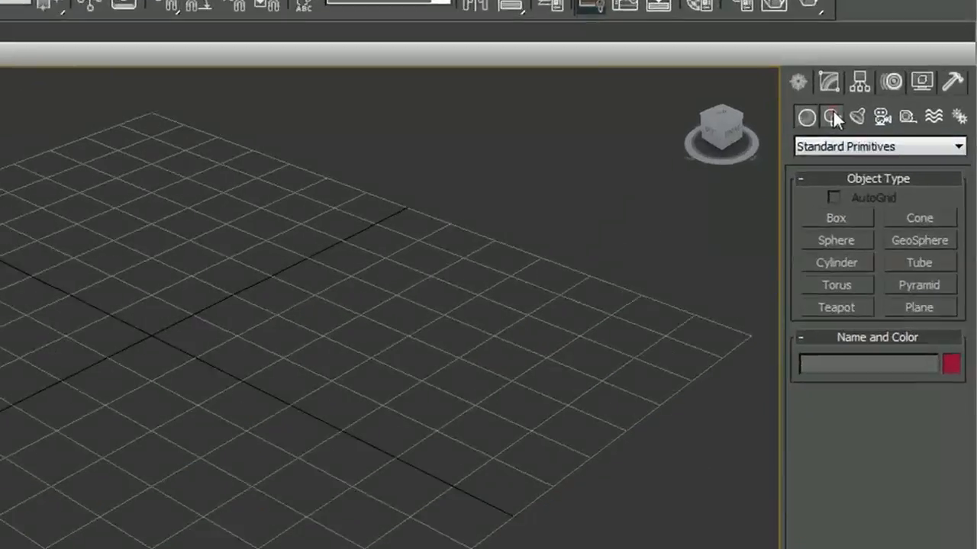
Draw a wavy Line spline in the Left viewport as the side profile of the pages.
click(831, 116)
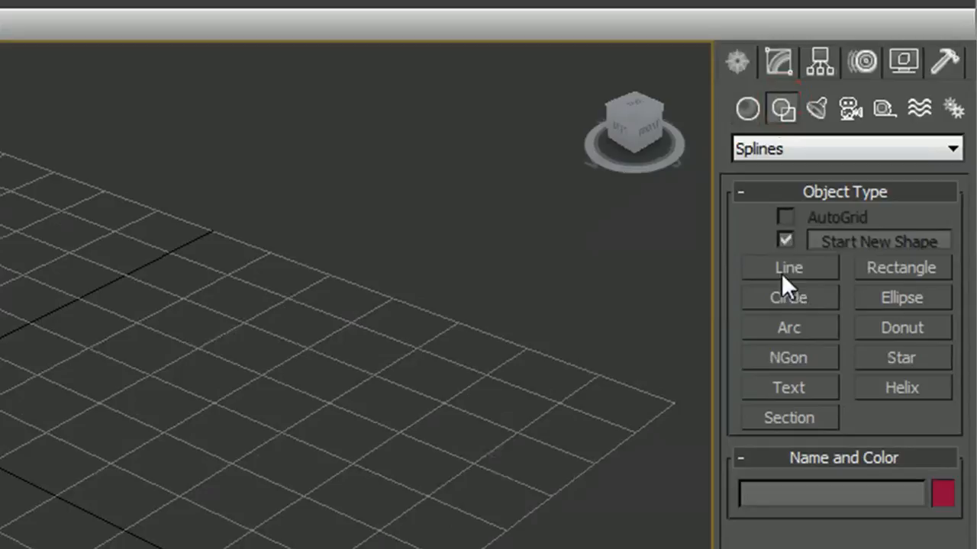
click(788, 268)
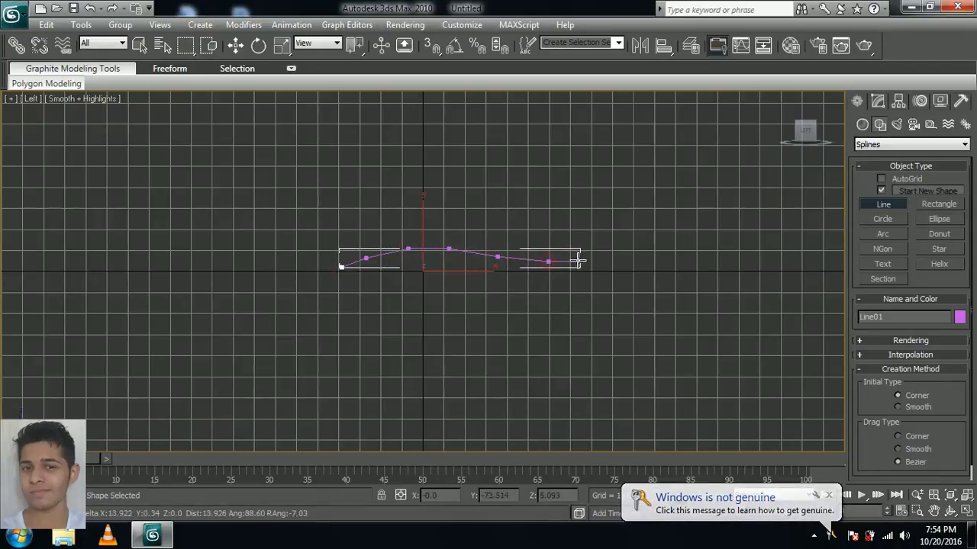
drag(577, 263, 654, 247)
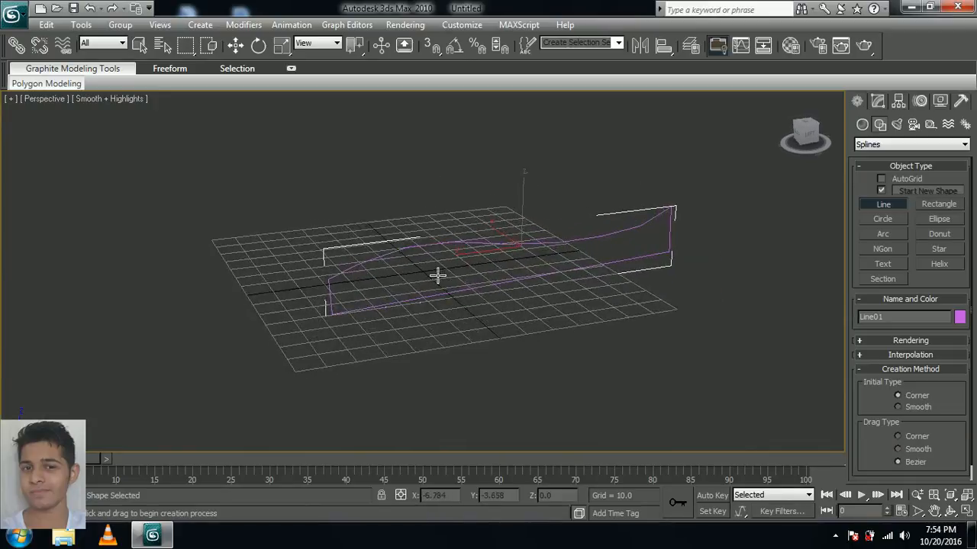
Convert the line to Editable Poly and extrude its polygon into a thick wavy page slab.
click(140, 46)
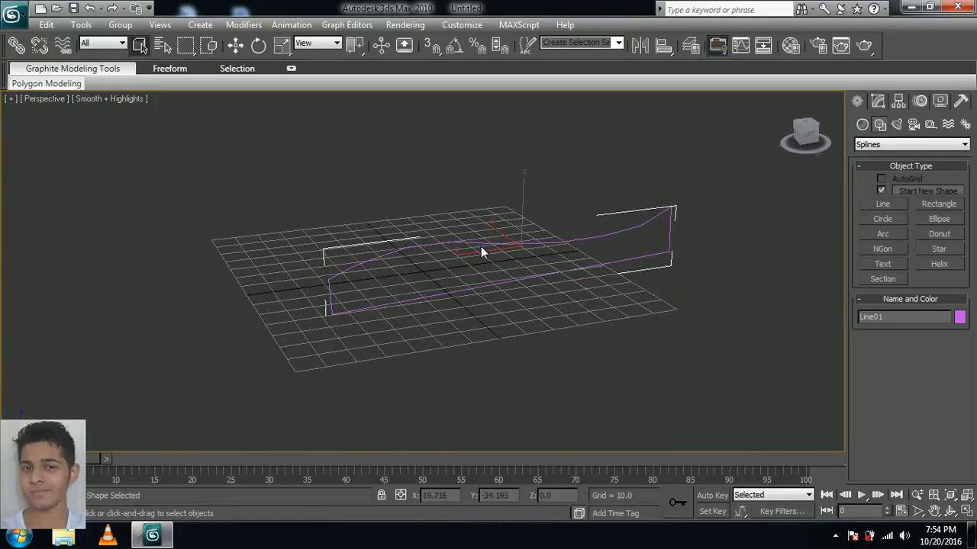
right_click(480, 252)
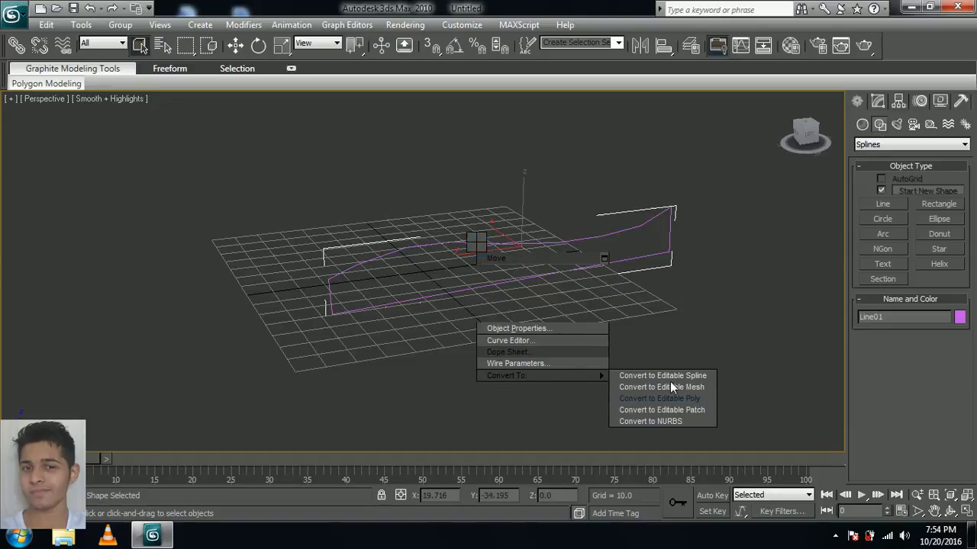
click(659, 398)
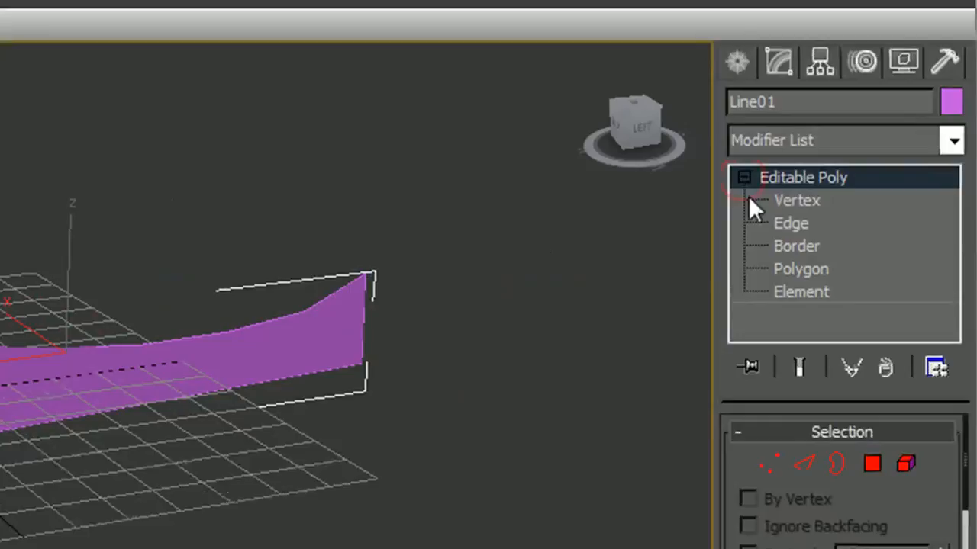
click(799, 268)
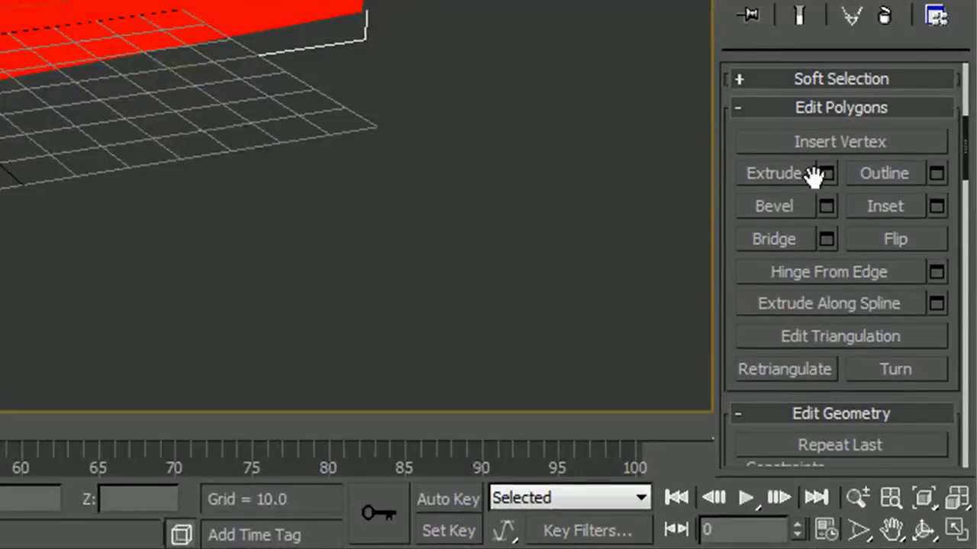
click(827, 174)
text(180)
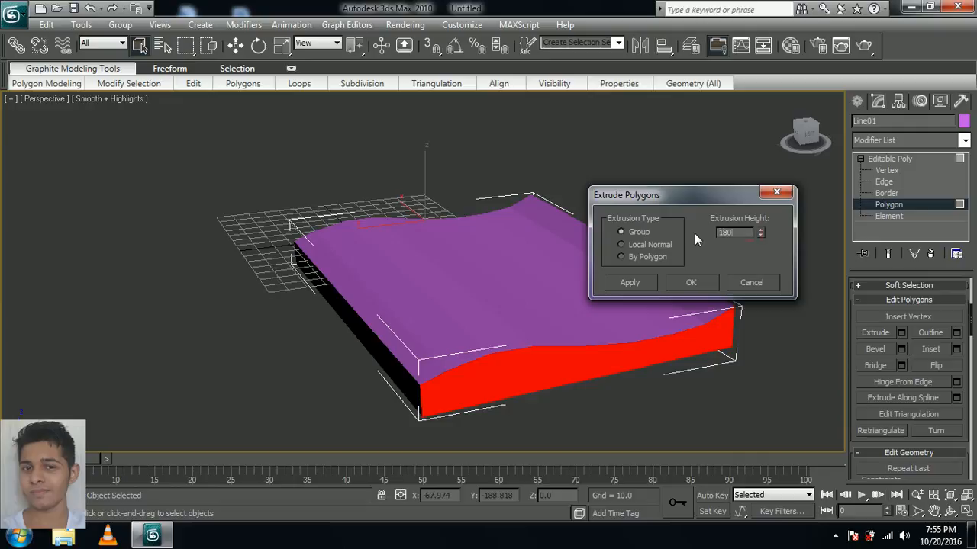
click(689, 282)
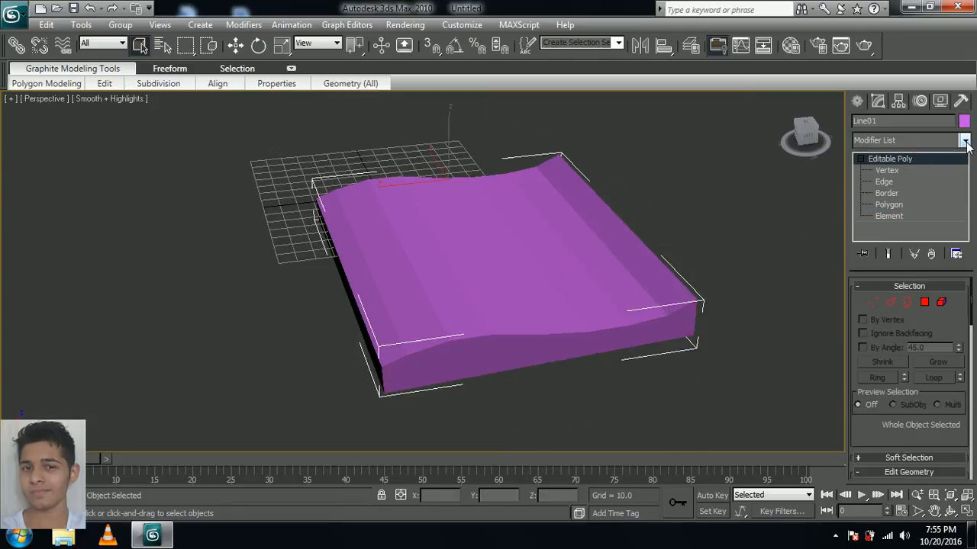
Add a Smooth modifier to the page slab with Auto Smooth enabled.
click(964, 141)
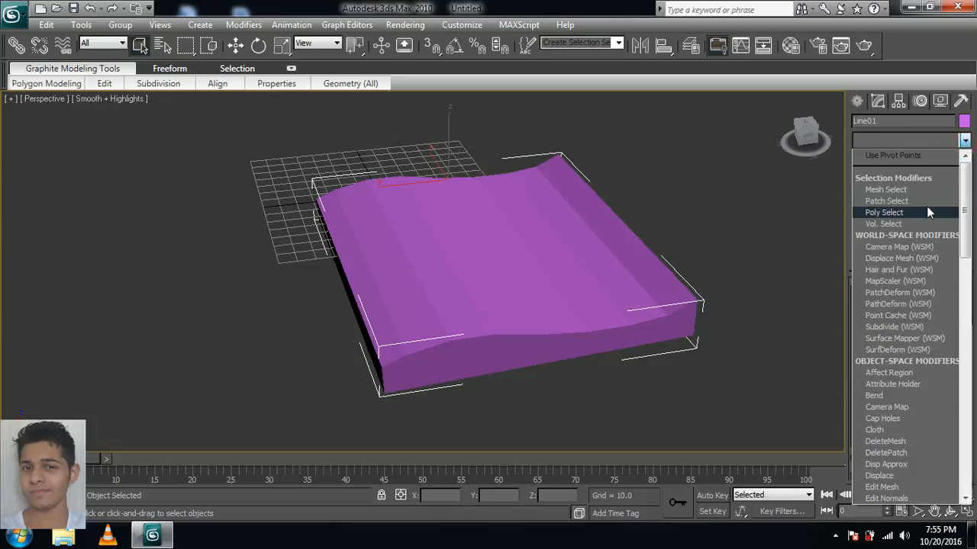
scroll(down, 3)
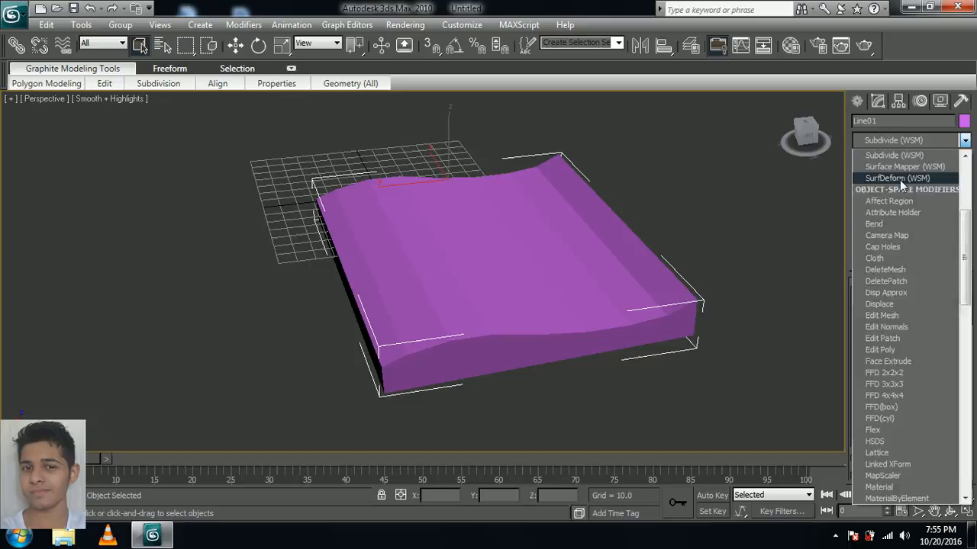
scroll(down, 3)
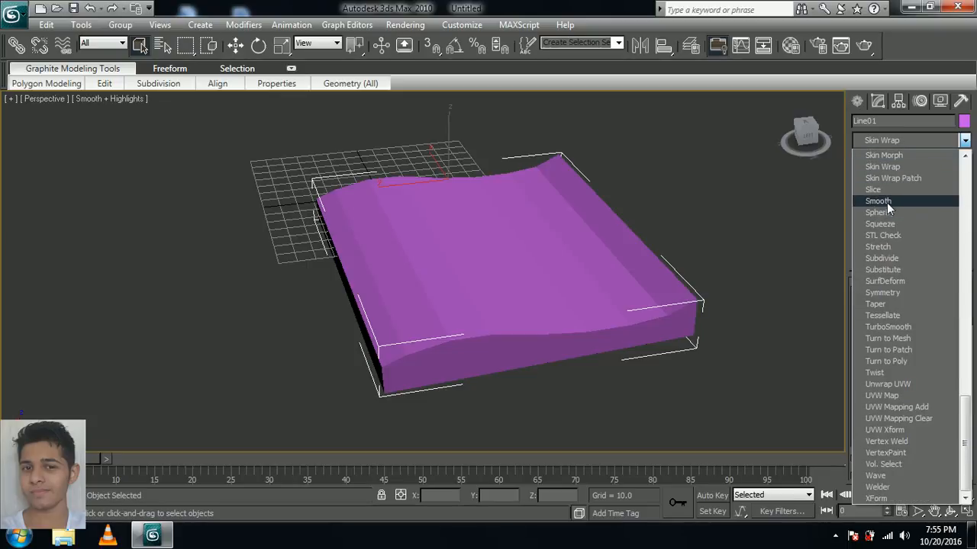
click(878, 202)
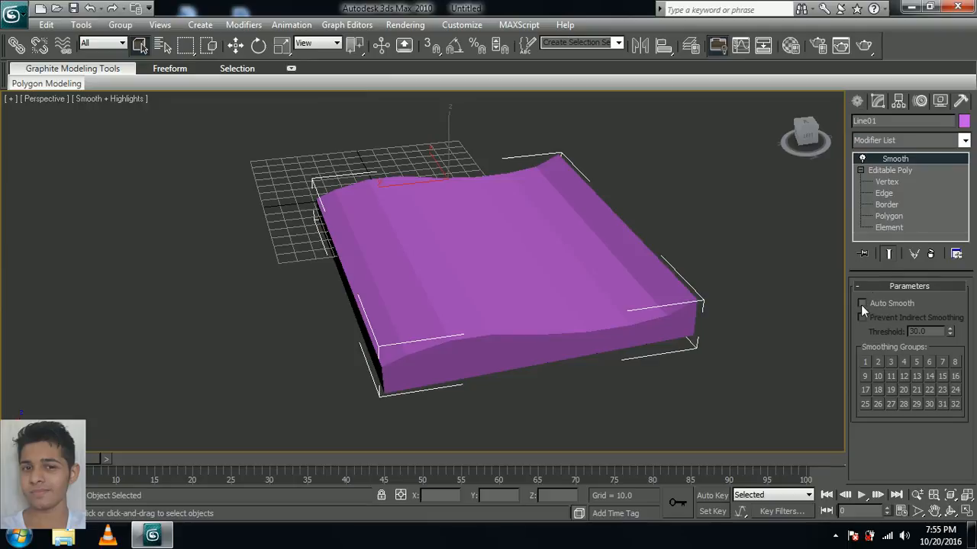
click(863, 302)
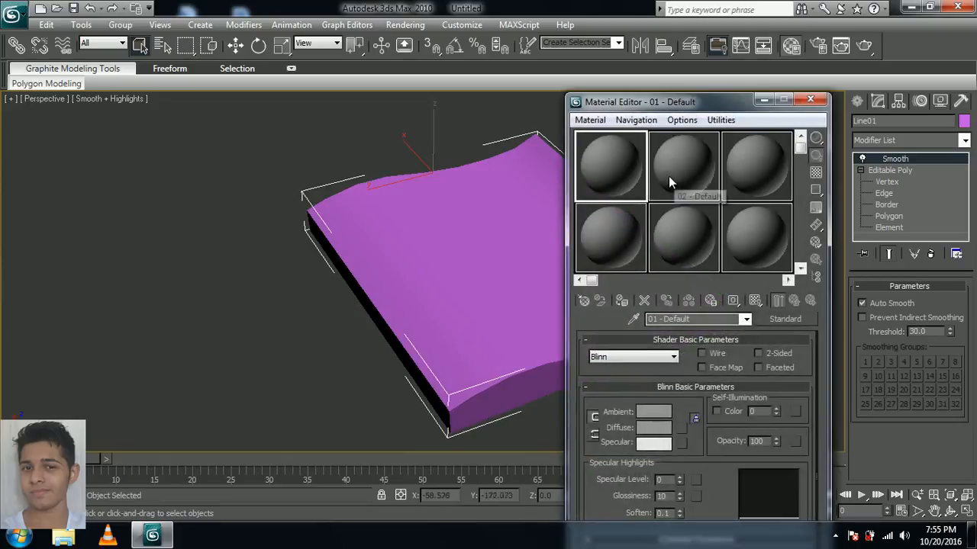
Assign the first default material slot to the page slab and close the Material Editor.
click(654, 412)
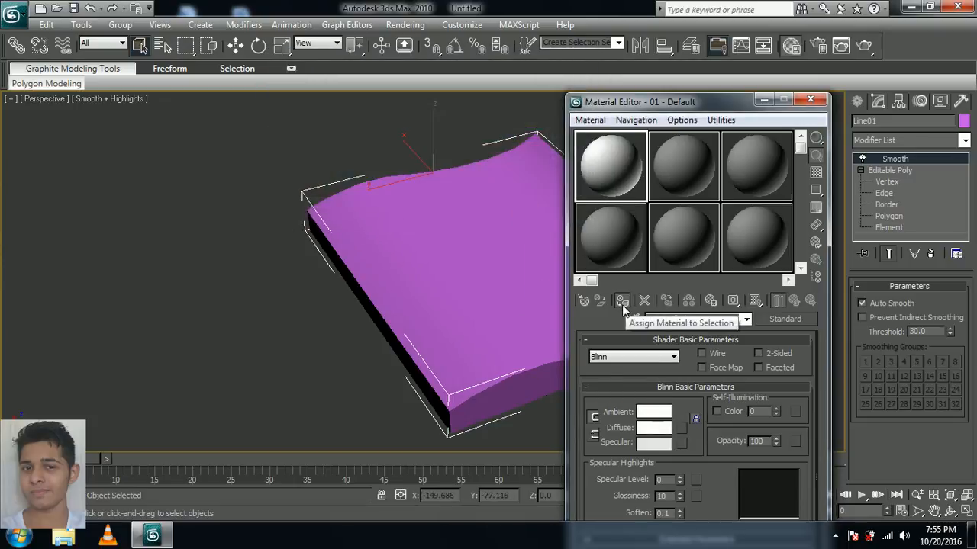
click(622, 299)
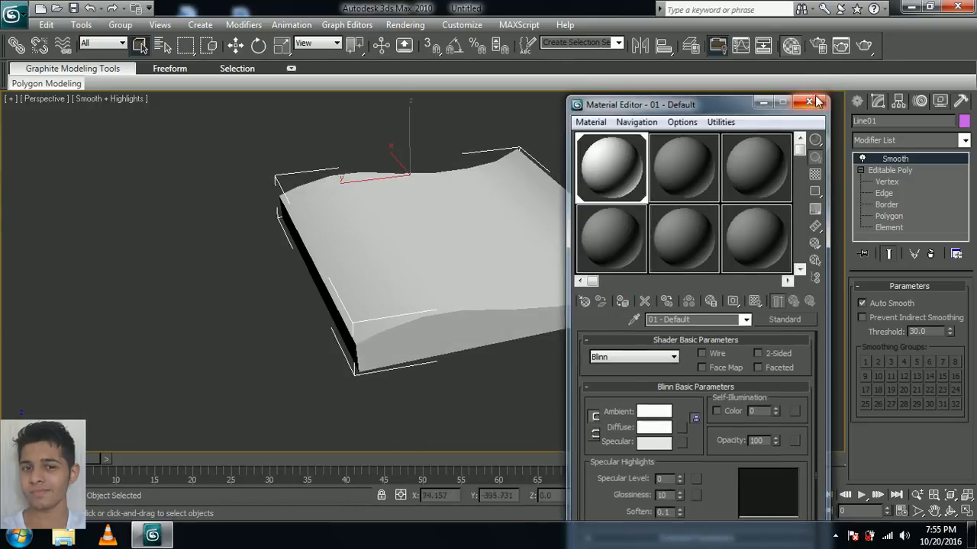
click(807, 101)
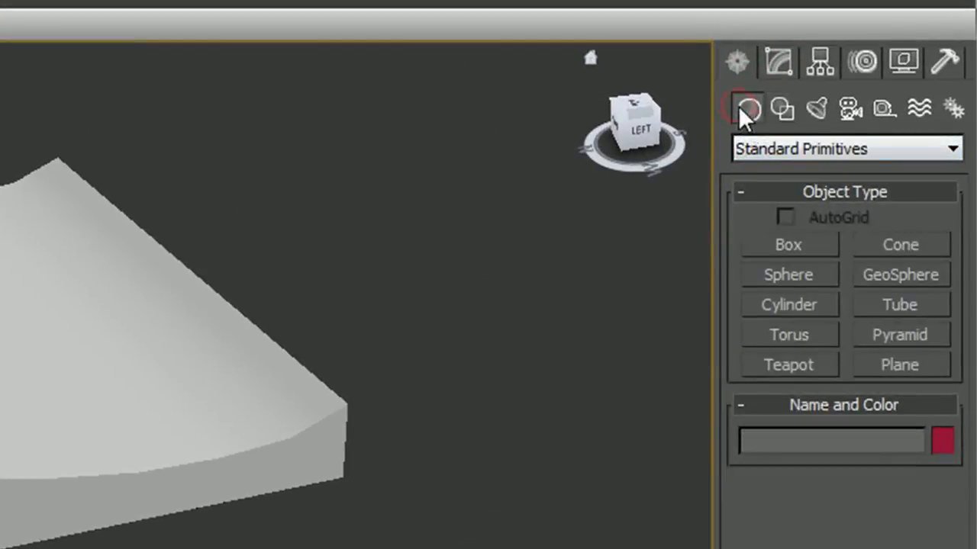
Create a flat Box in the Top viewport as the cover and position the pages above it.
click(788, 244)
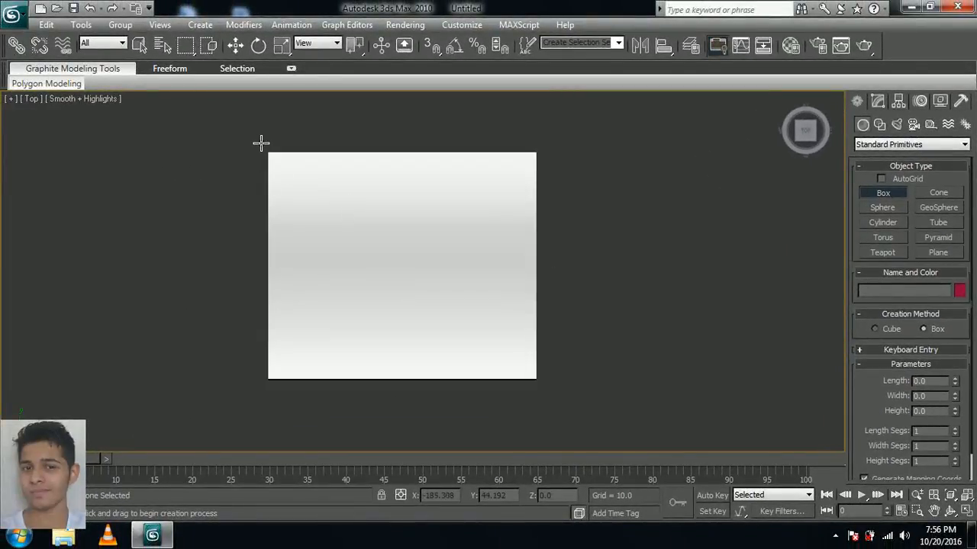
drag(267, 152, 538, 390)
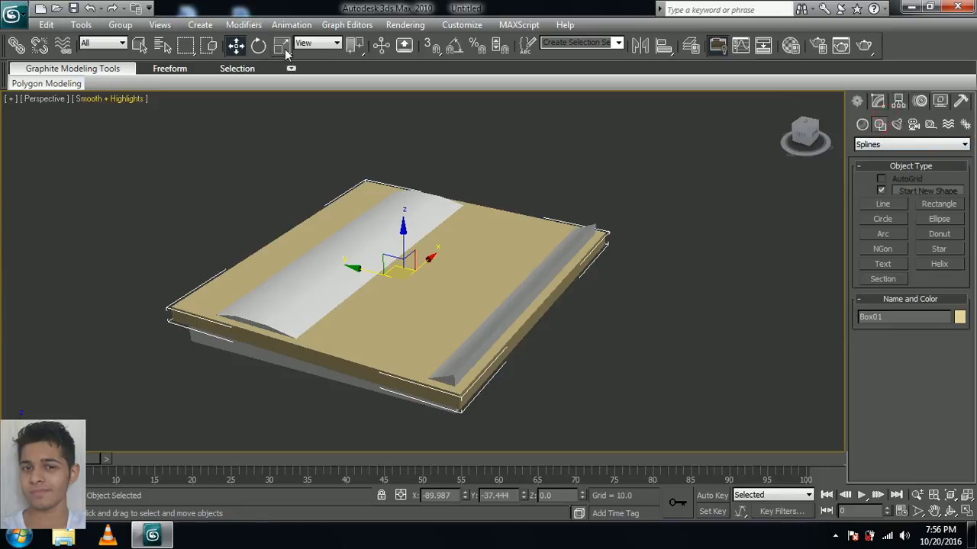
click(280, 46)
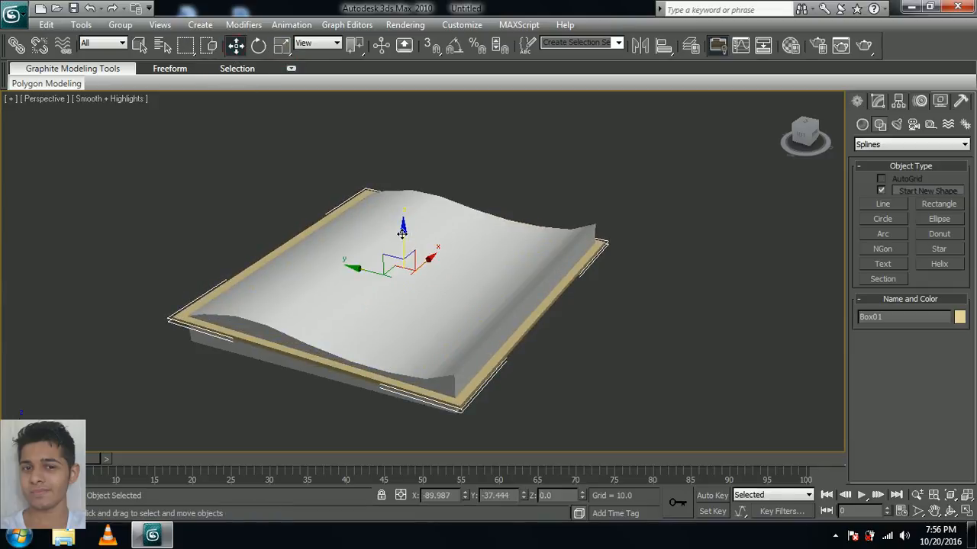
drag(403, 229, 403, 247)
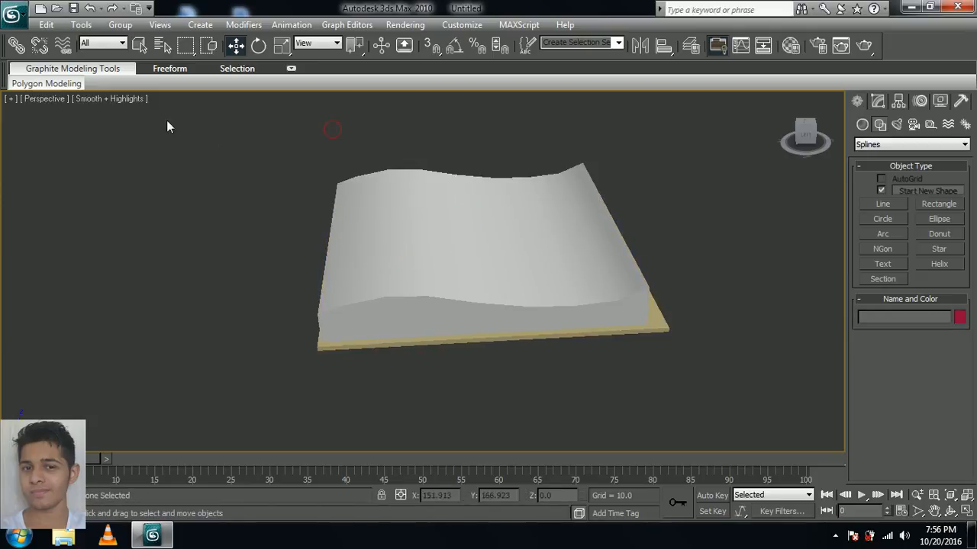
Select the page block's open Border and Cap it into a solid end.
click(473, 252)
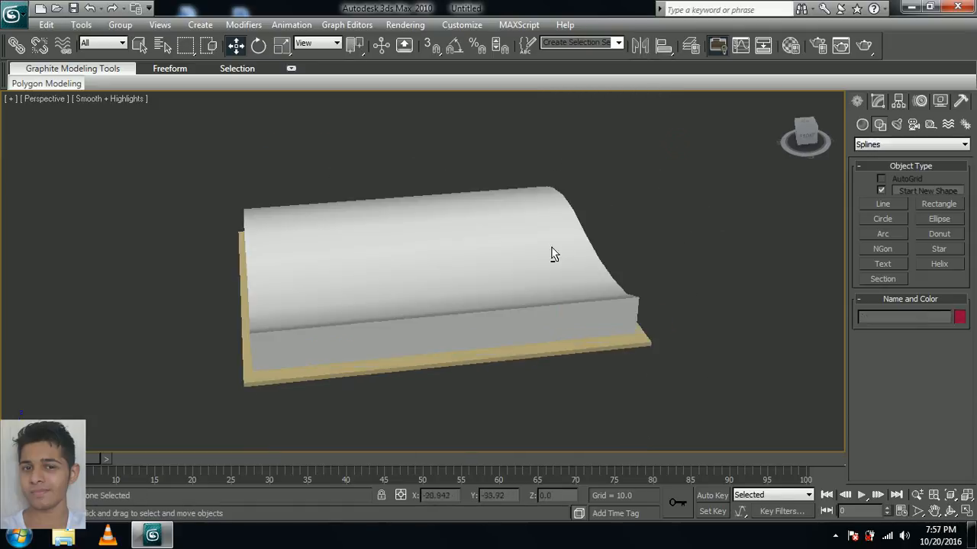
drag(554, 254, 312, 268)
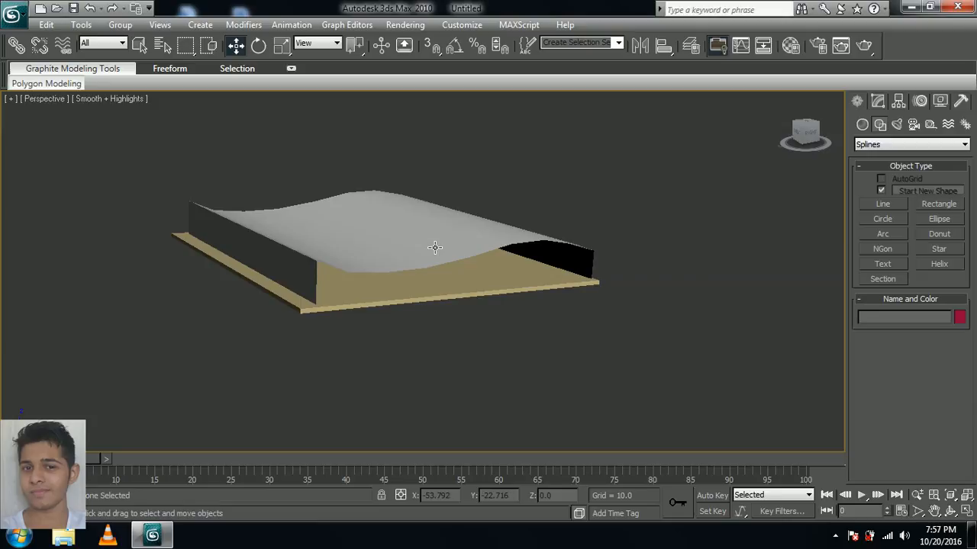
mouse_move(399, 242)
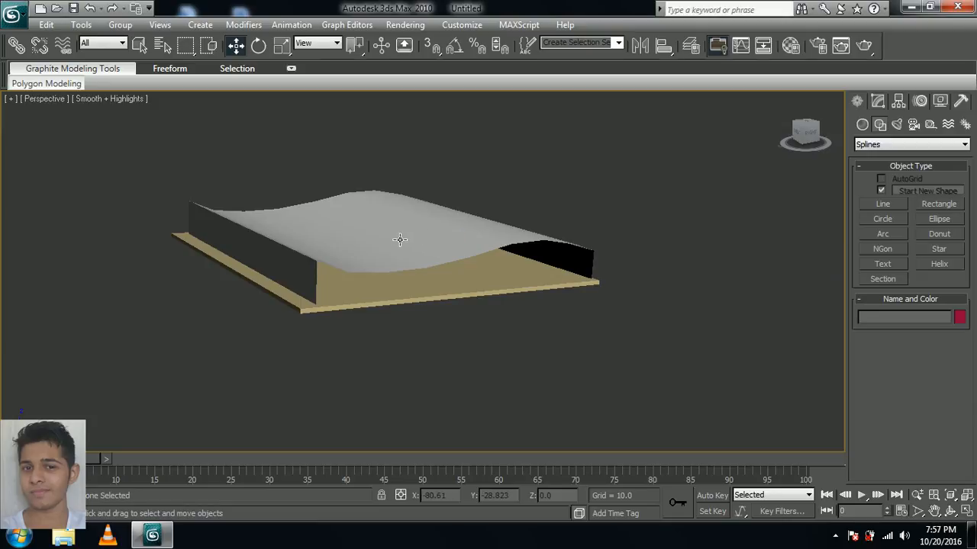
click(397, 244)
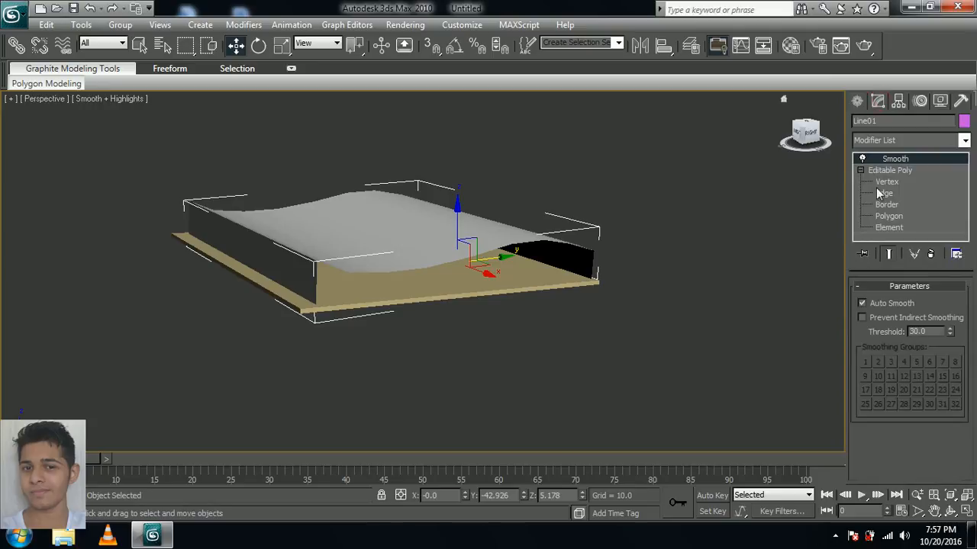
mouse_move(899, 217)
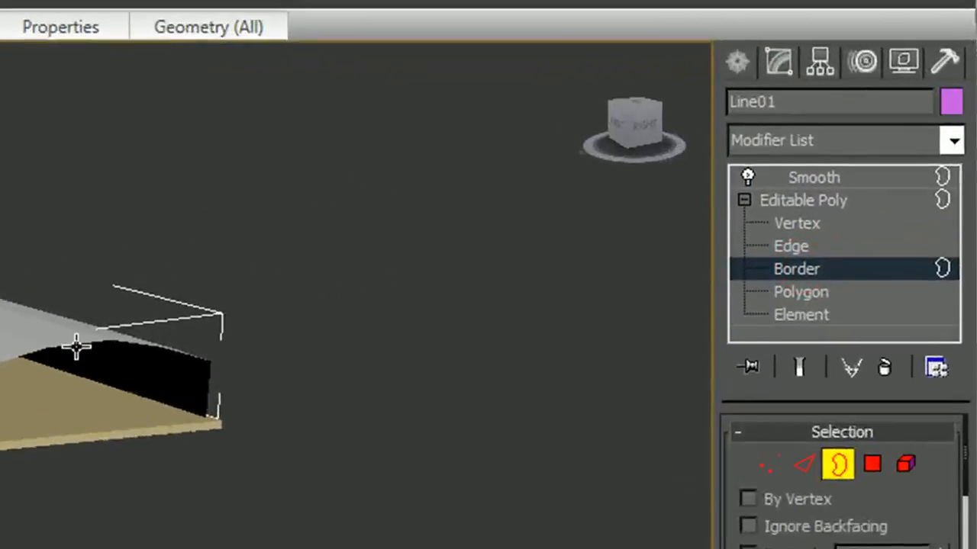
click(76, 343)
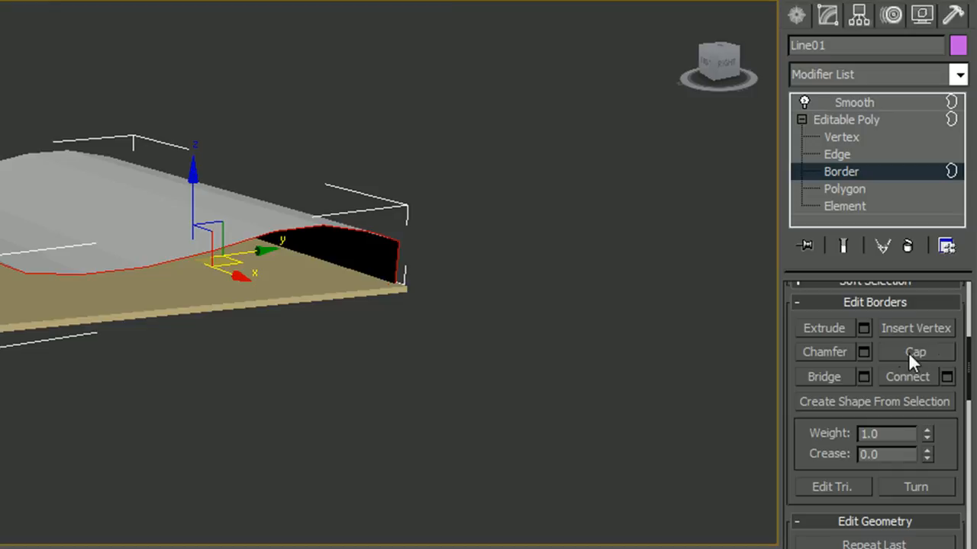
click(916, 351)
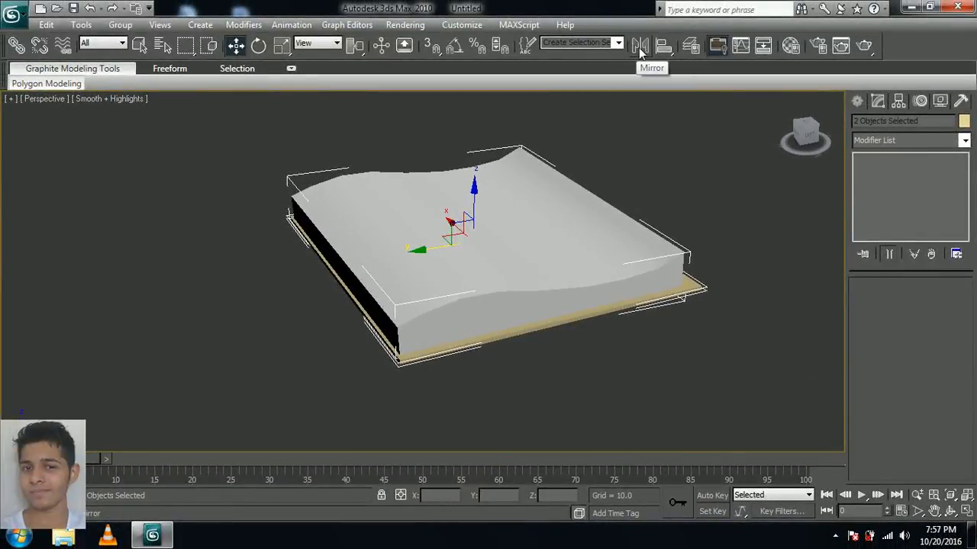
Mirror the page block as a Copy to form the second half of the open book.
click(640, 46)
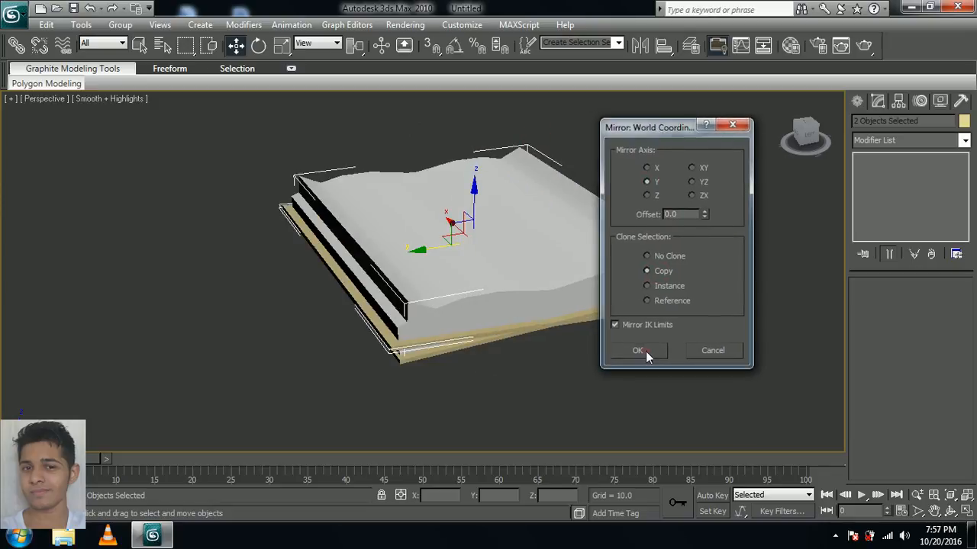
click(638, 349)
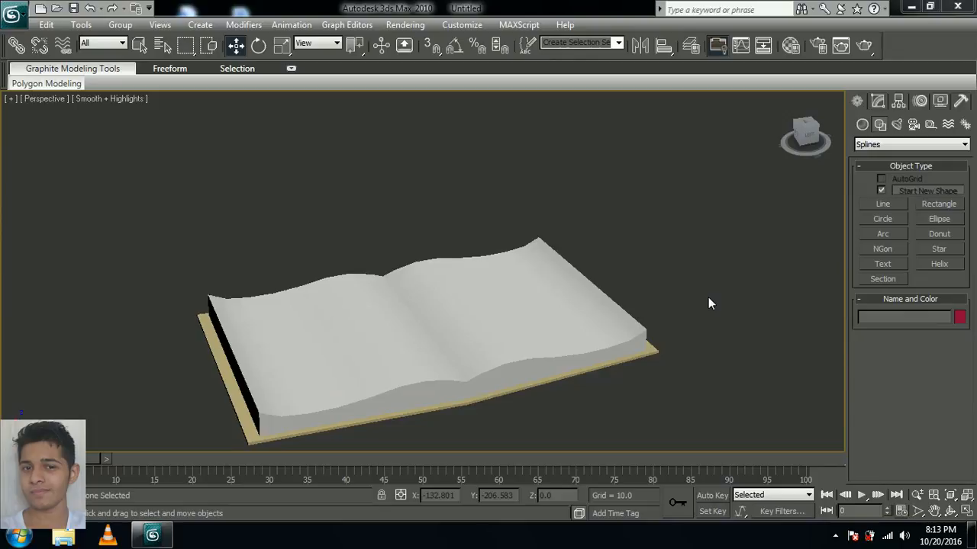
Draw a curved Line from the book's middle along the right page surface to its outer edge.
click(882, 205)
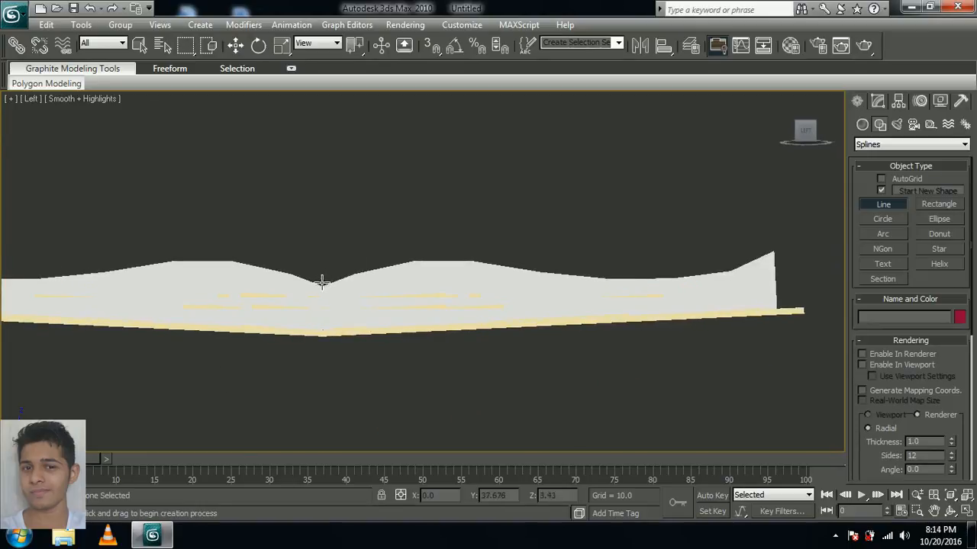
drag(321, 282, 382, 263)
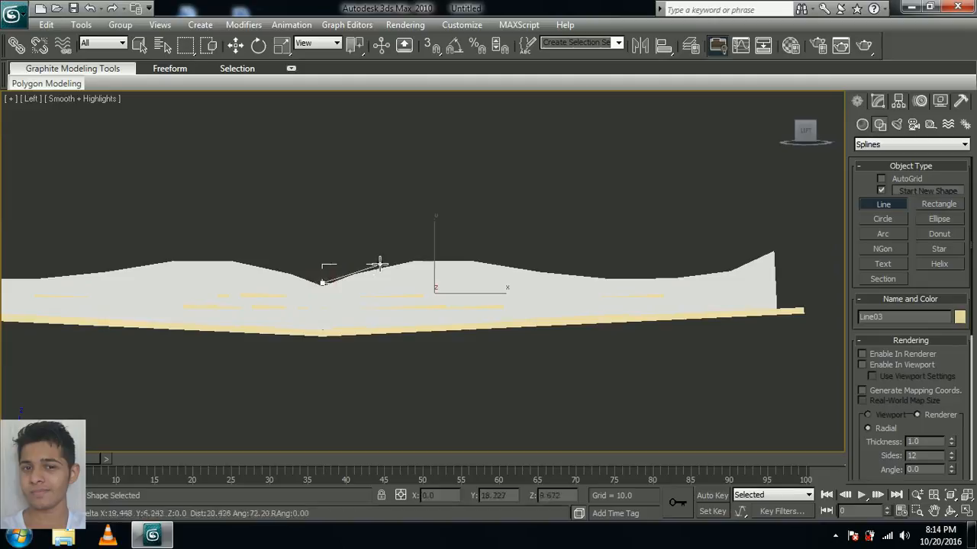
drag(380, 263, 430, 257)
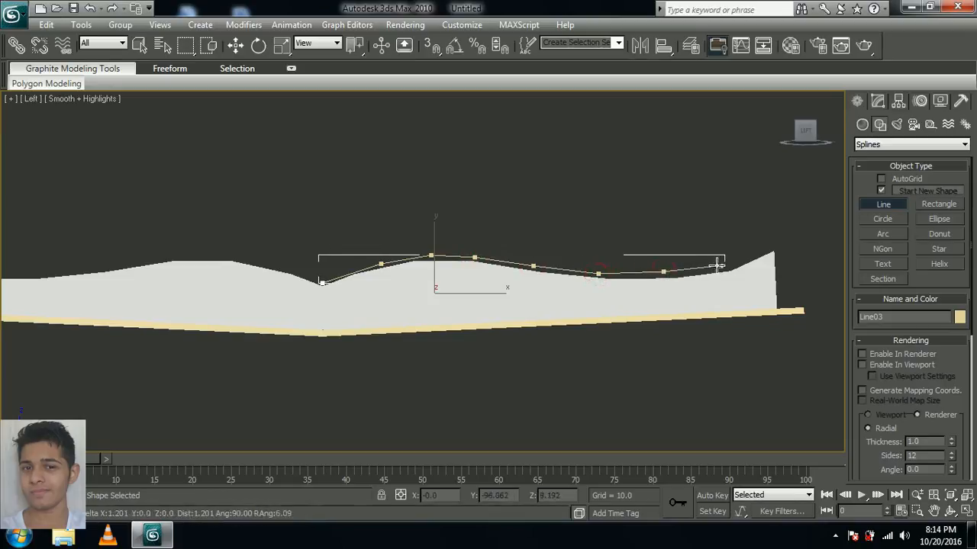
drag(717, 267, 770, 245)
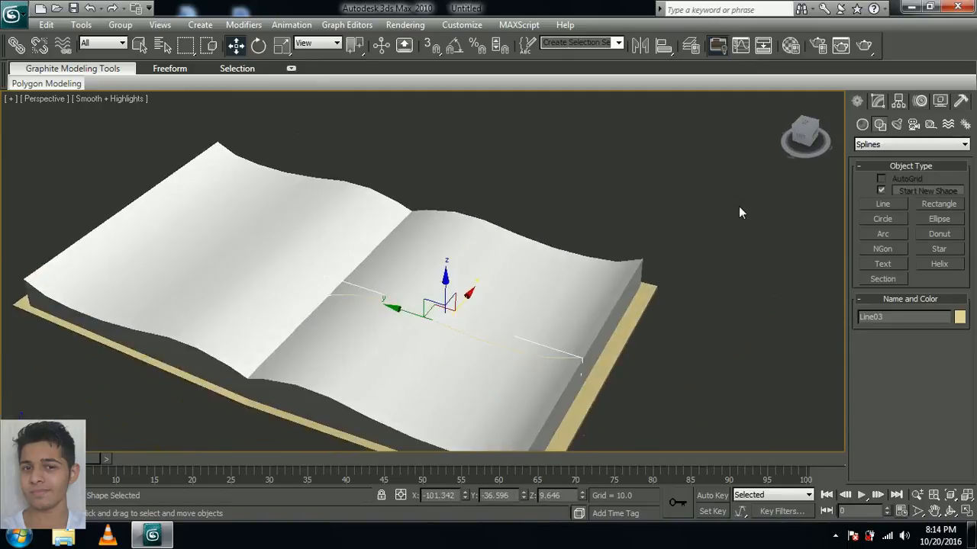
Enable the page line In Renderer and In Viewport as a Rectangular strip forming a thin sheet.
click(878, 101)
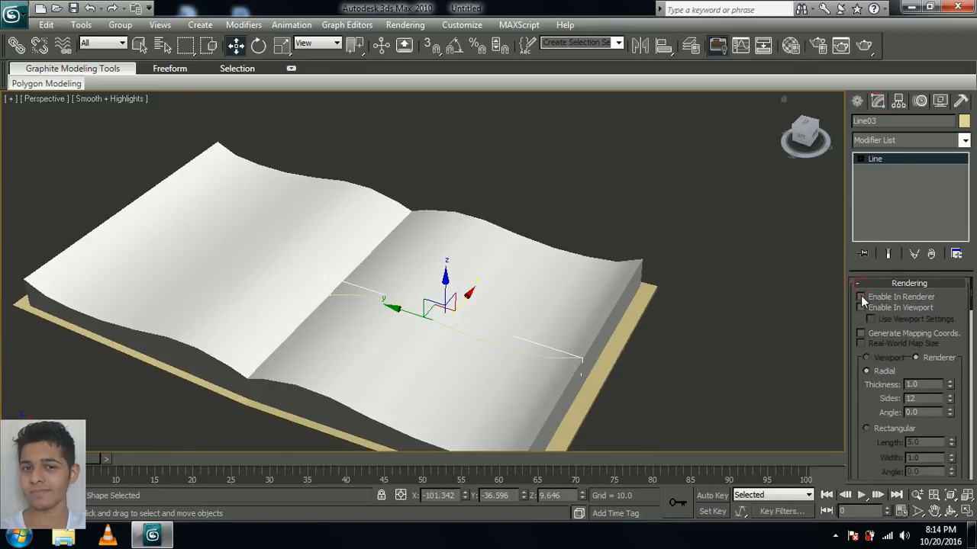
click(861, 297)
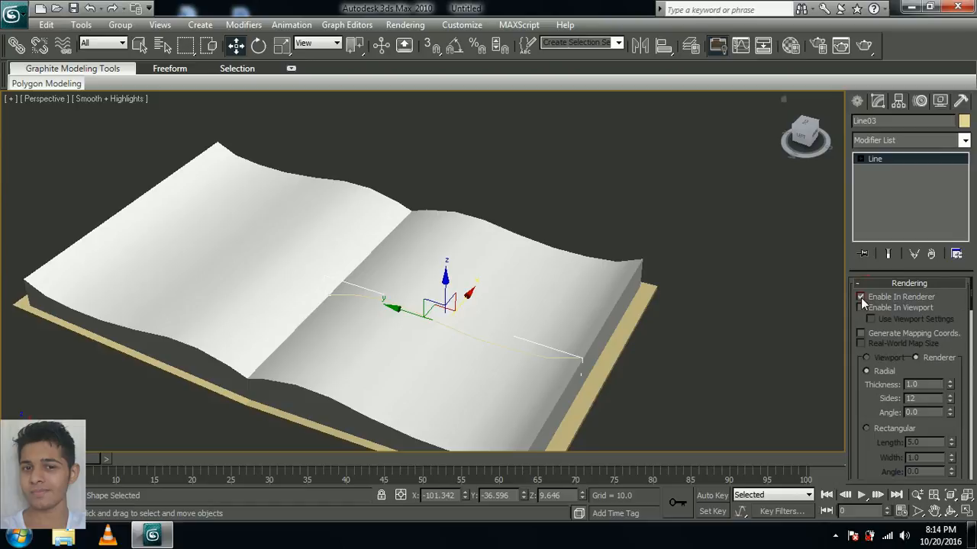
click(860, 308)
text(180)
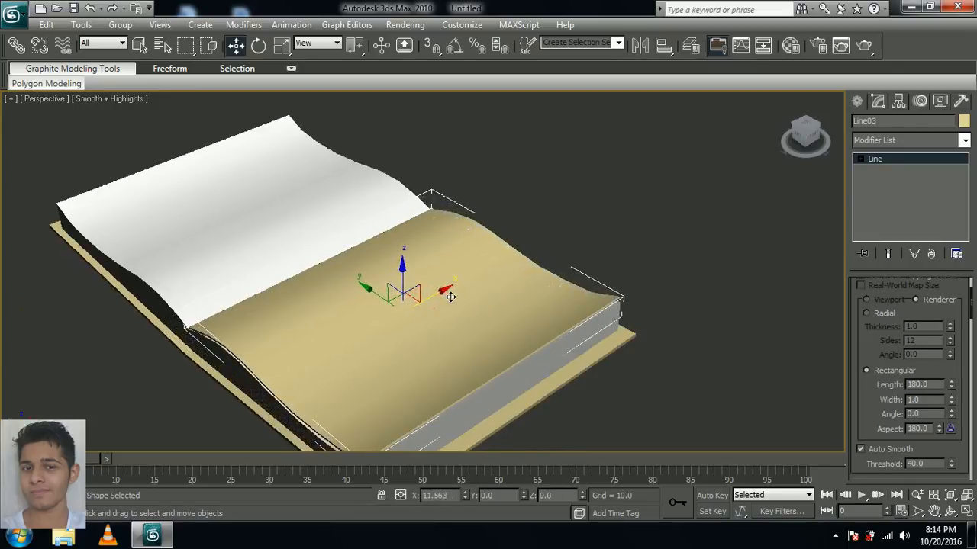
drag(451, 296, 607, 373)
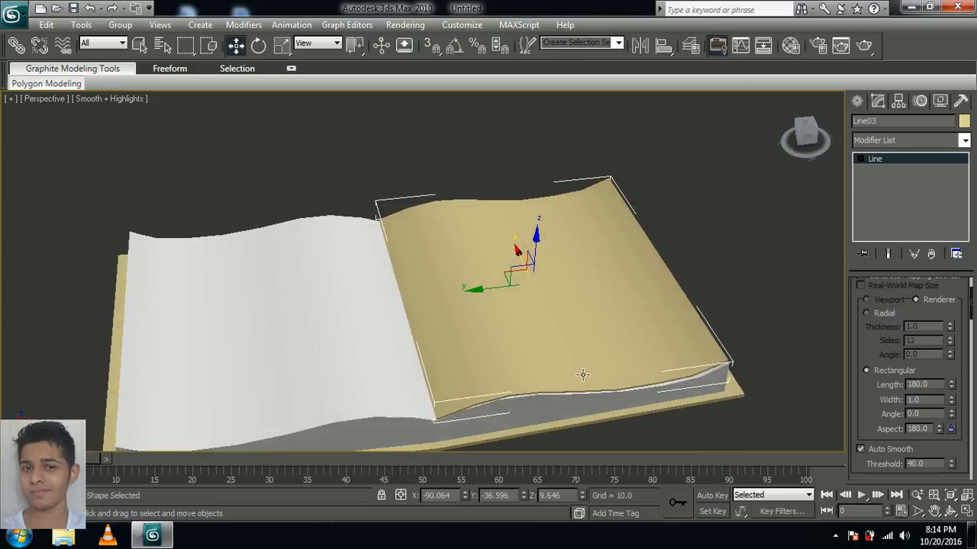
mouse_move(561, 278)
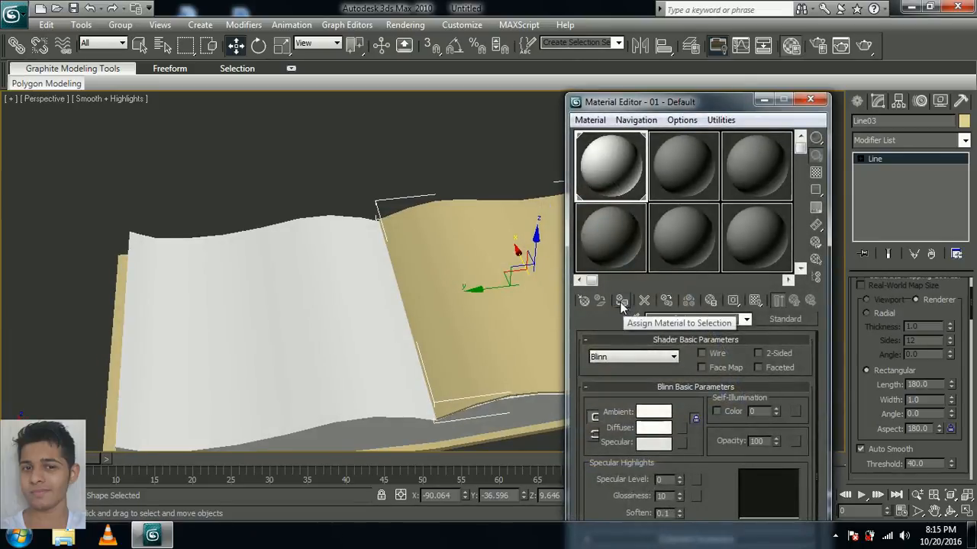
Assign the default white material to the page sheet and close the Material Editor.
click(619, 299)
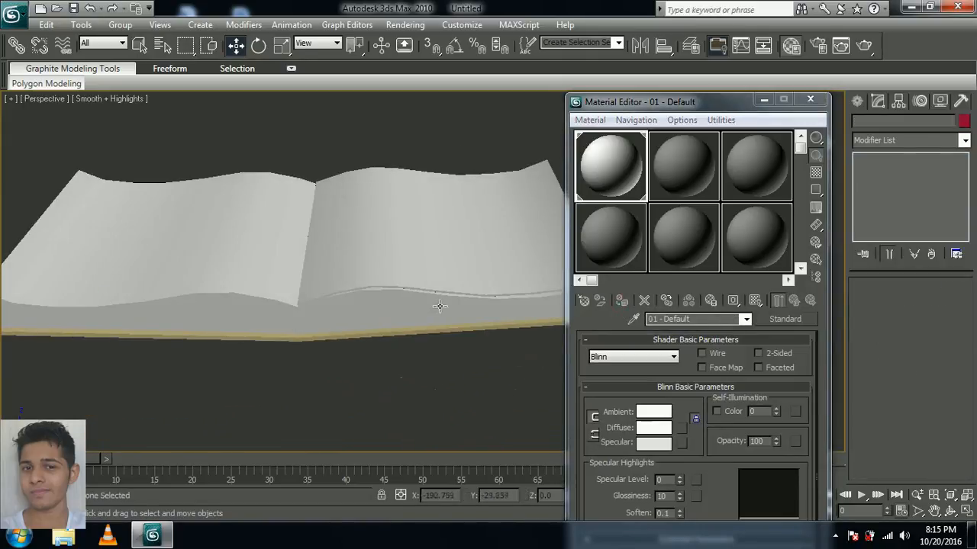
click(809, 101)
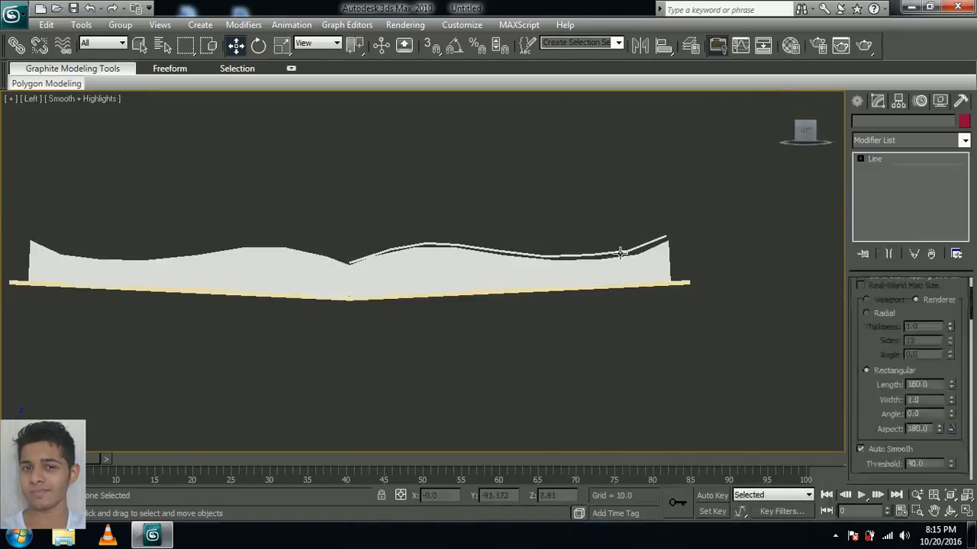
Move the page sheet's pivot to the spine via Affect Pivot Only, then enable Auto Key.
click(619, 253)
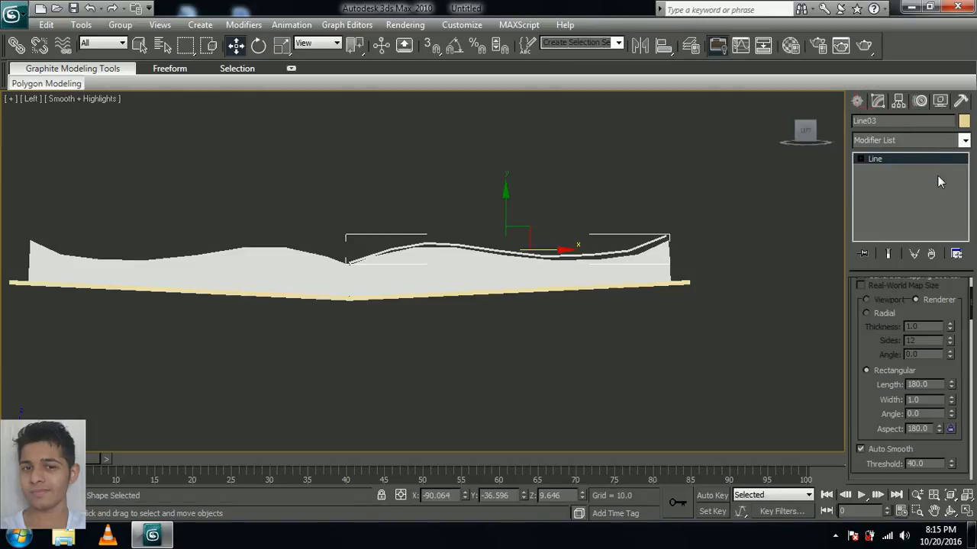
click(898, 101)
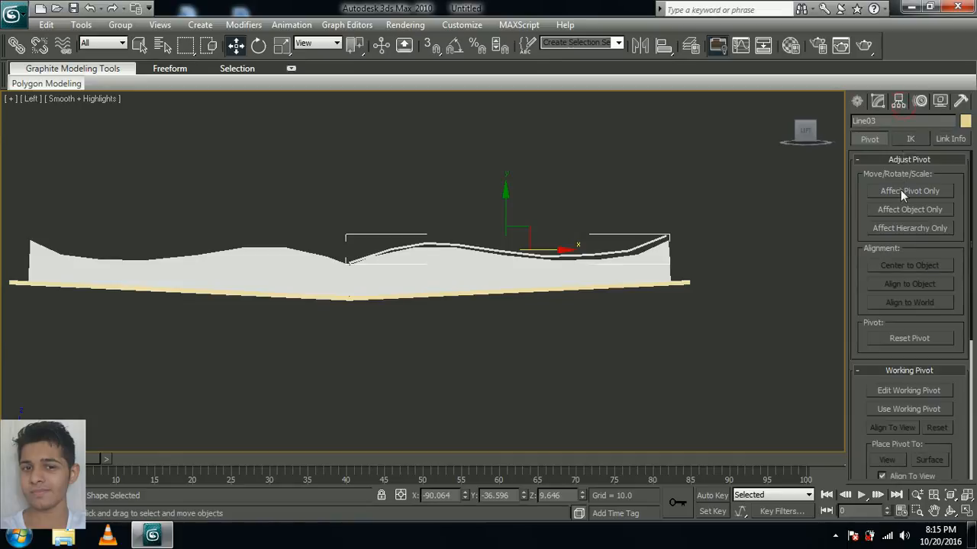
click(909, 191)
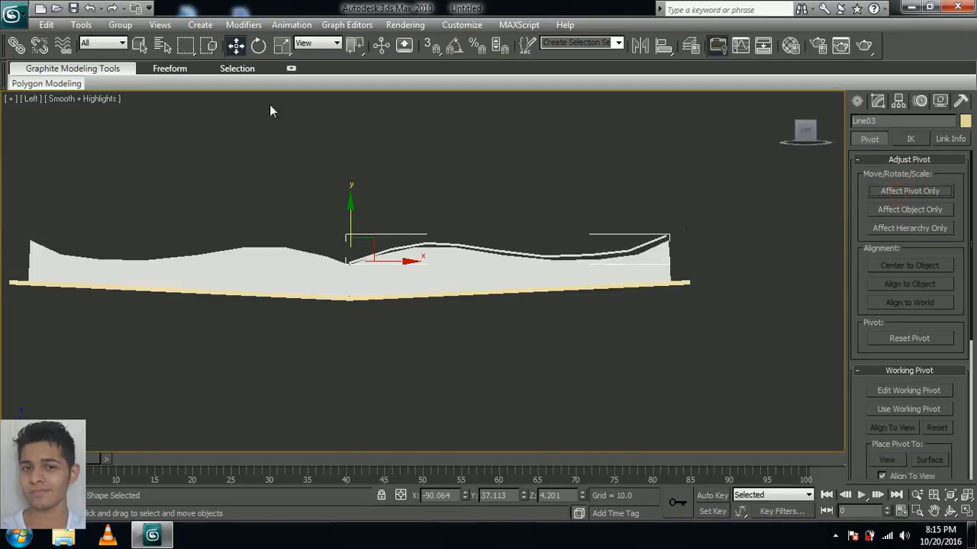
click(711, 494)
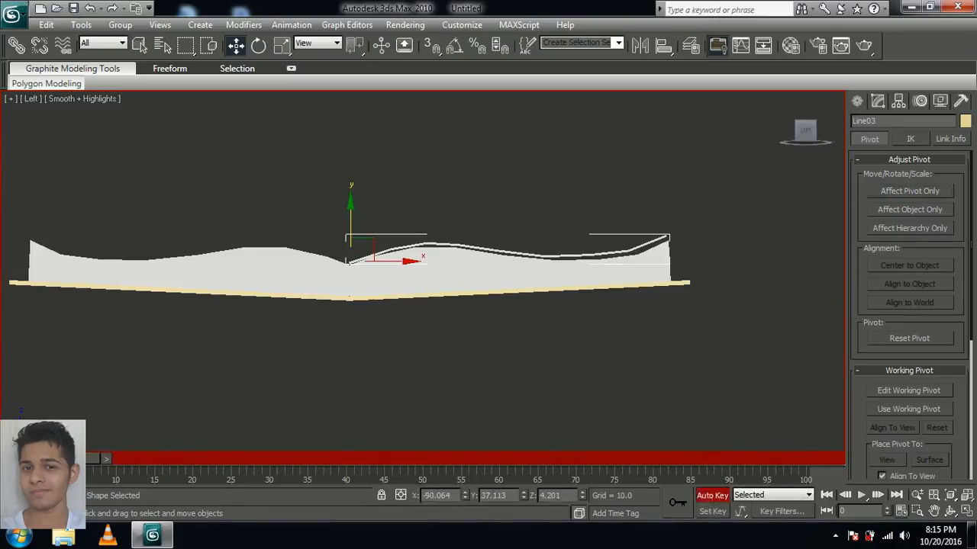
At frame 50, rotate the page up around the spine and expand the Line's sub-levels.
drag(110, 458, 424, 458)
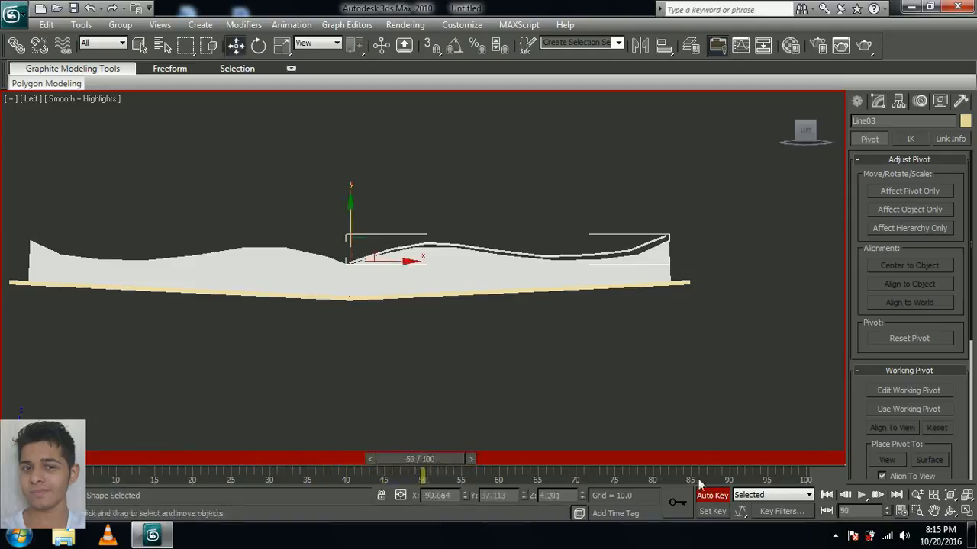
click(258, 46)
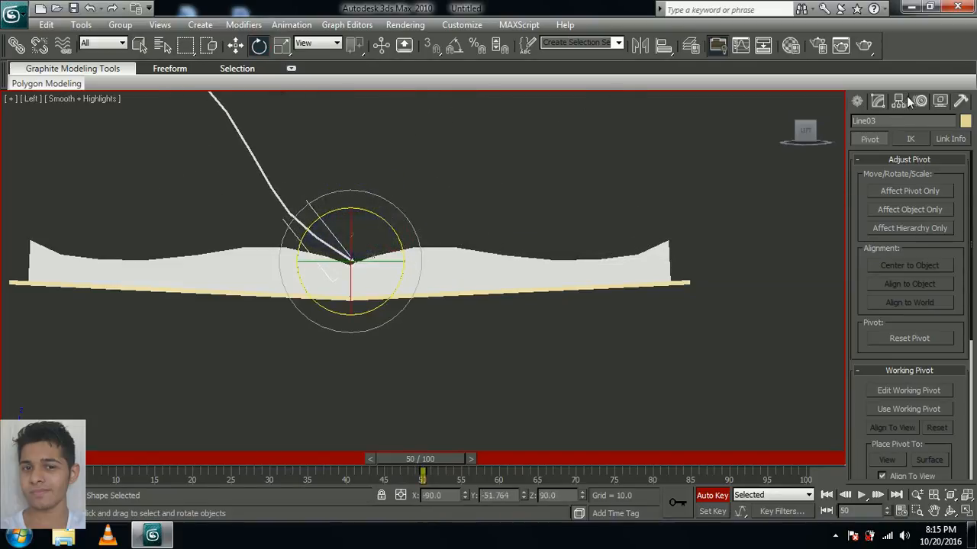
click(877, 101)
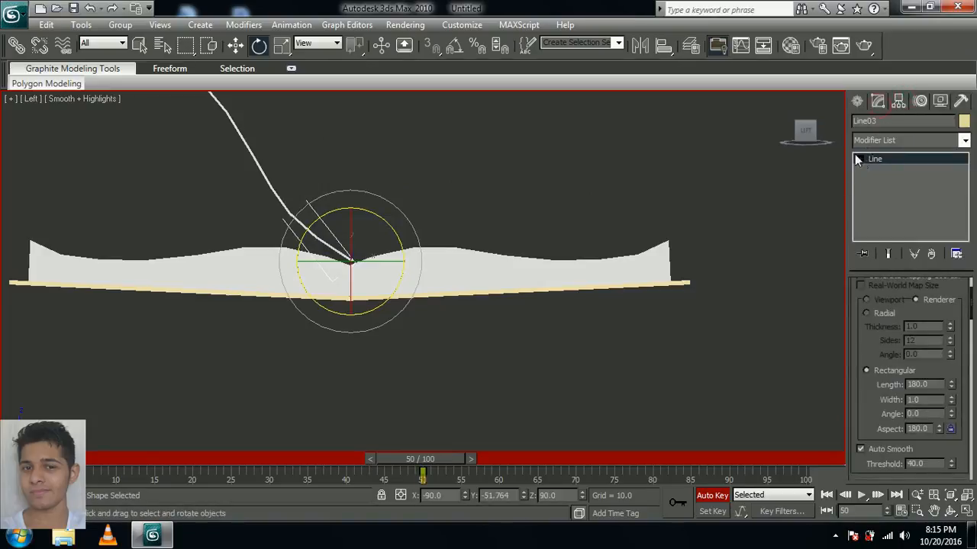
click(874, 159)
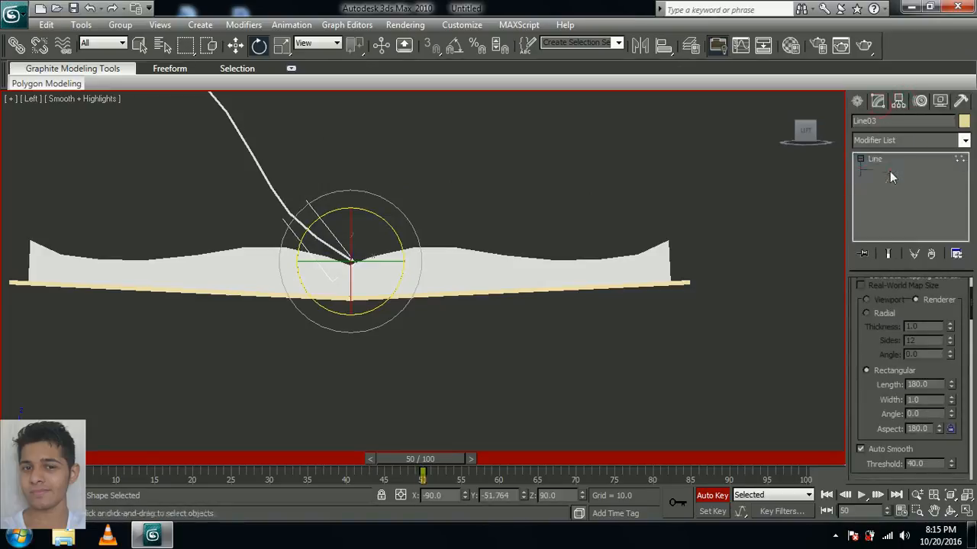
In Vertex mode, move two spline vertices to bend the lifted page into a curve at frame 50.
click(860, 159)
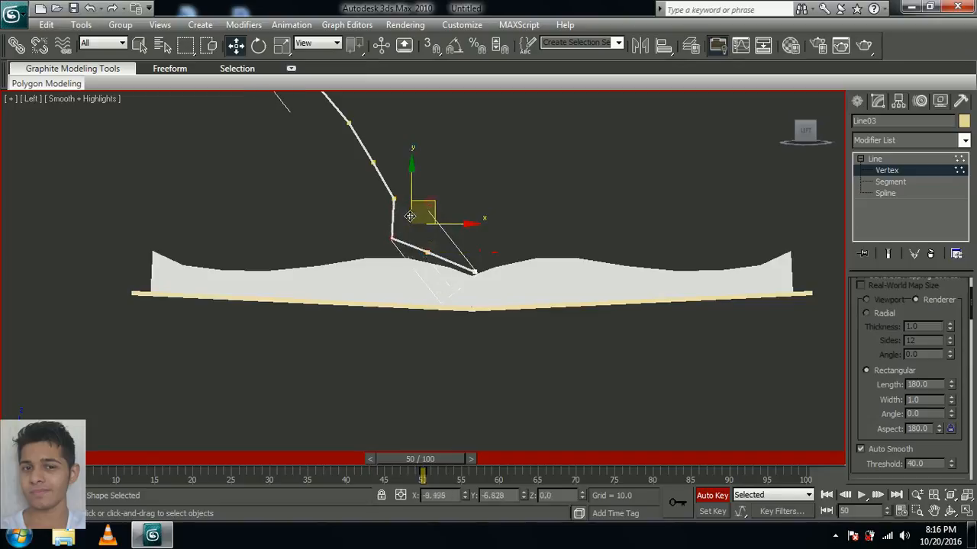
drag(413, 217, 434, 229)
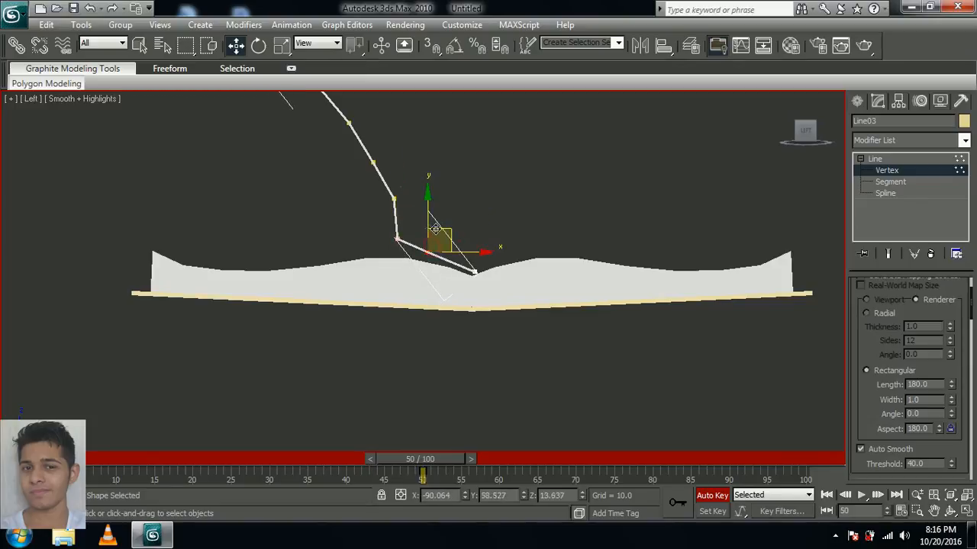
drag(435, 228, 415, 237)
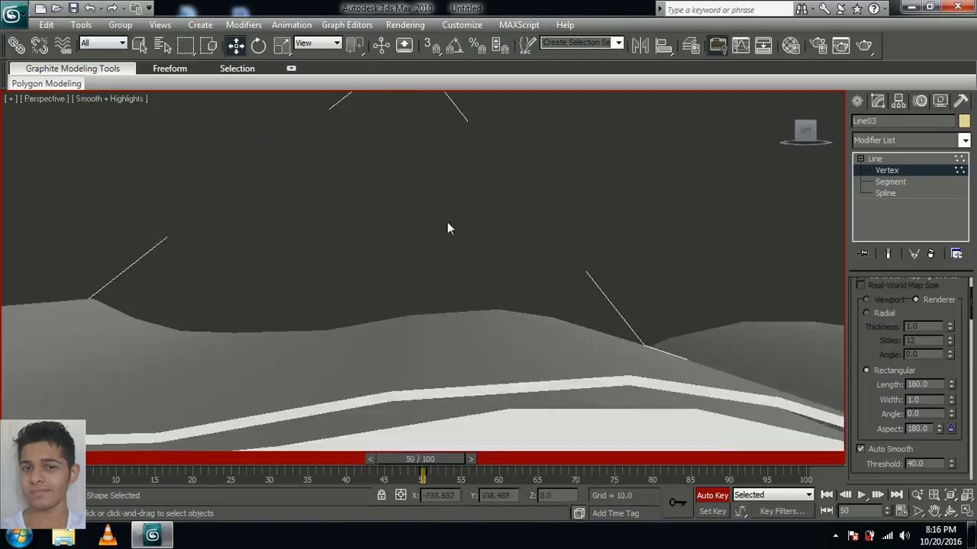
Scrub the timeline to preview the page flipping and curling, then bring up the Rendering menu.
drag(450, 229, 343, 181)
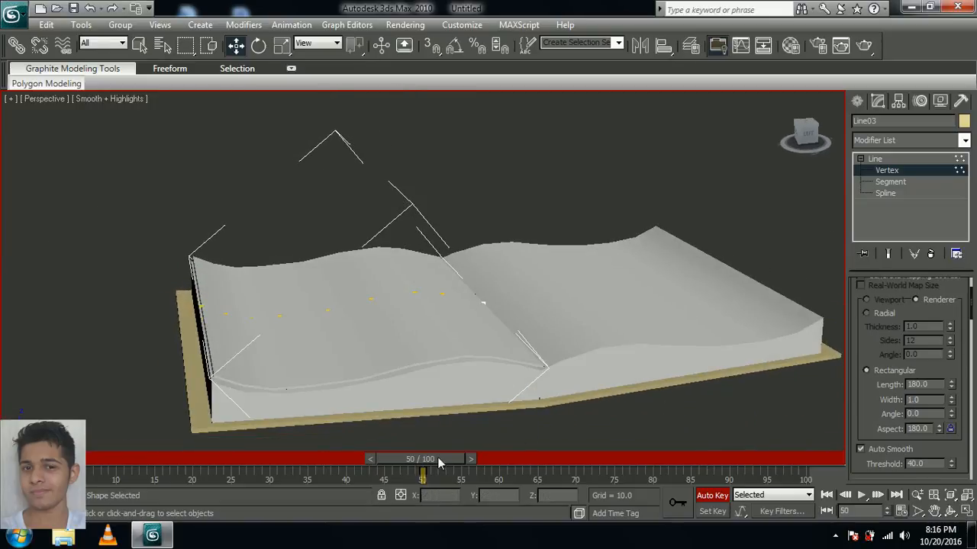
drag(425, 473, 141, 473)
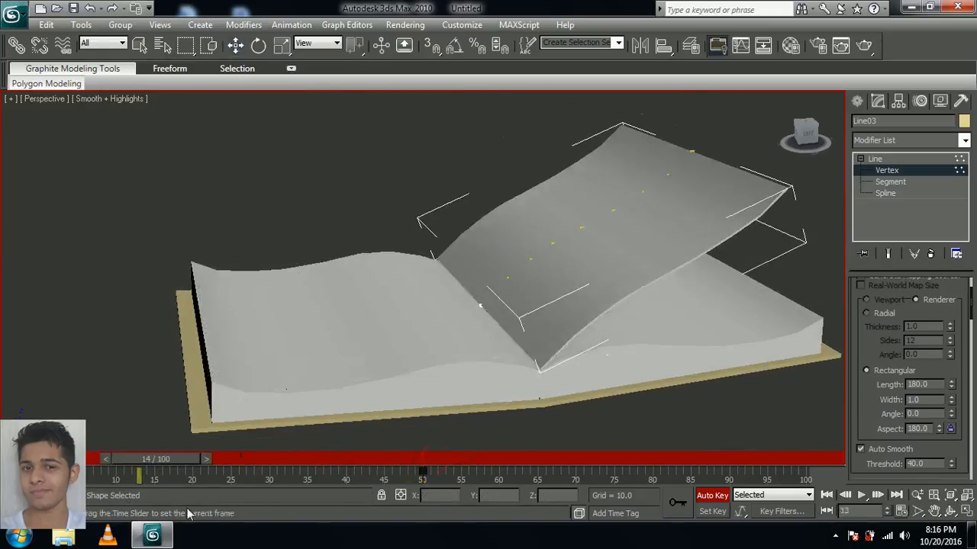
drag(141, 458, 131, 458)
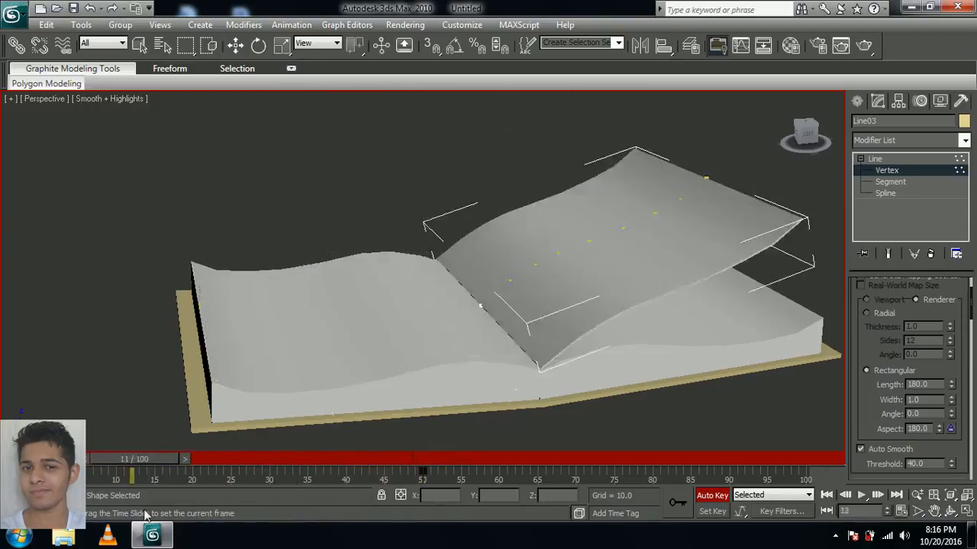
drag(131, 473, 315, 473)
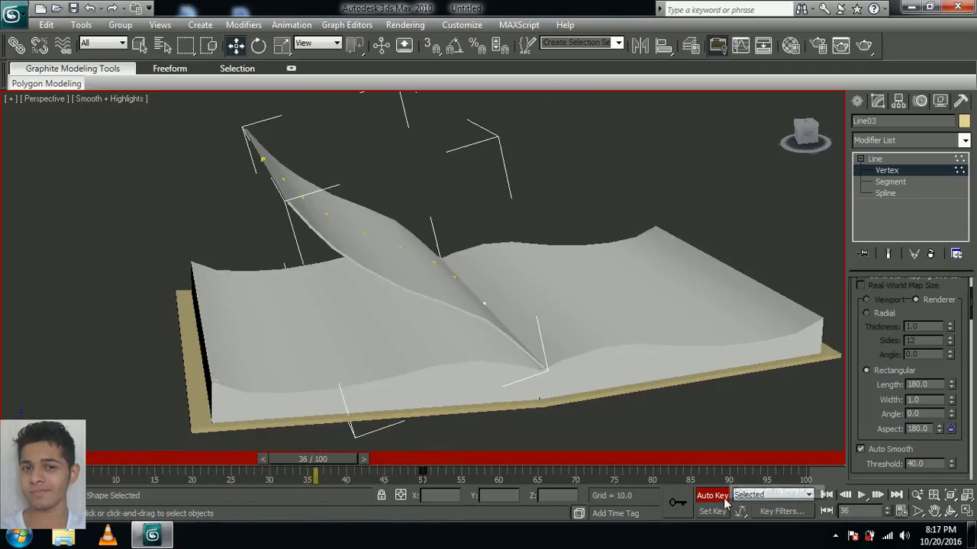
drag(314, 458, 145, 458)
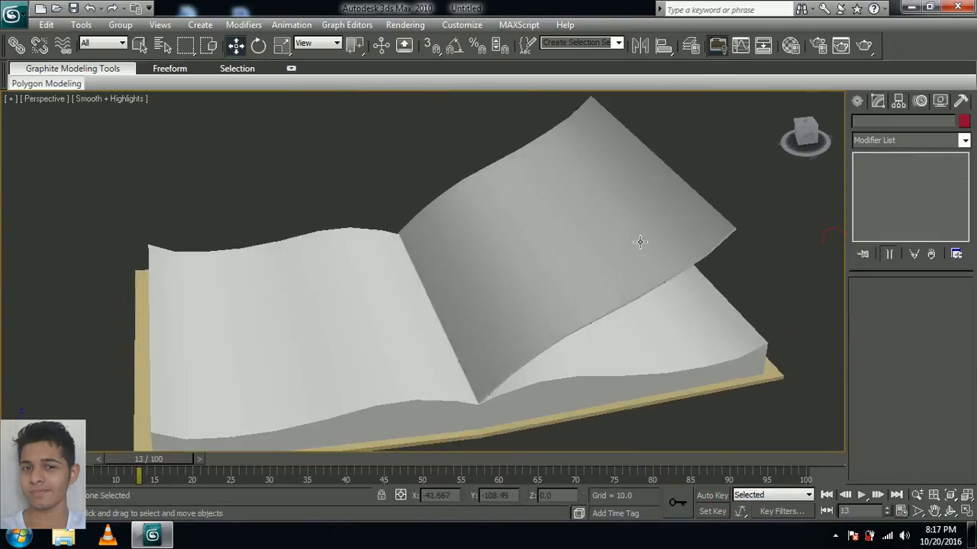
drag(641, 242, 557, 250)
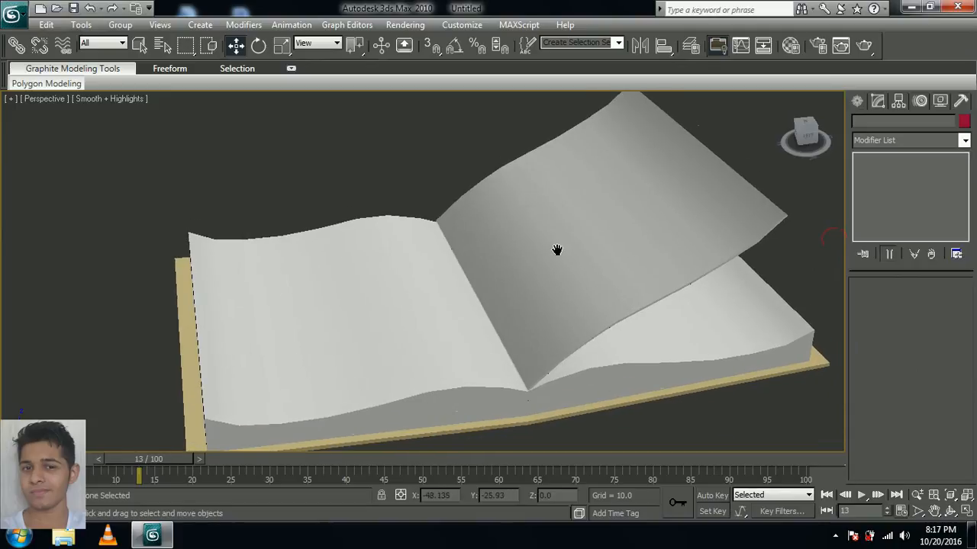
click(406, 25)
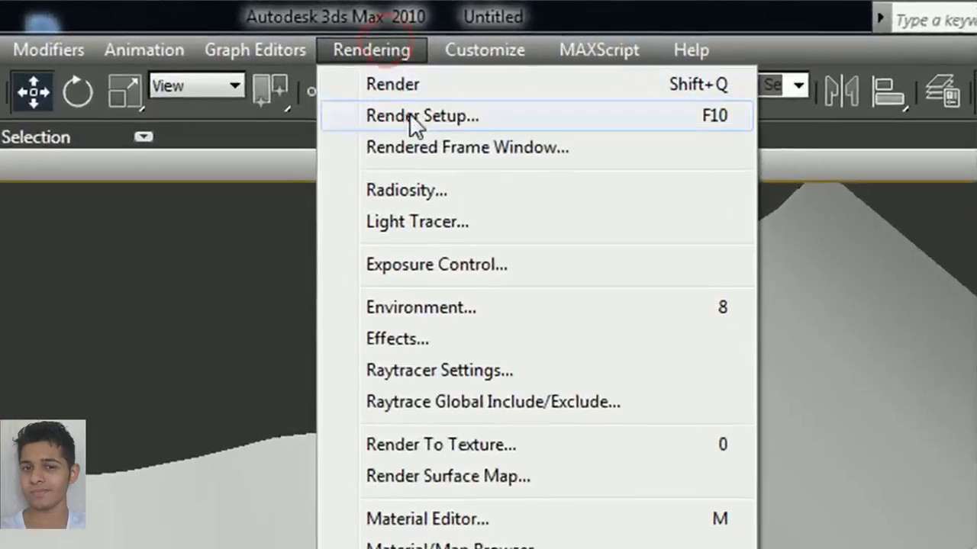
In Render Setup, set the output file to an AVI named test saved on the Desktop.
click(421, 116)
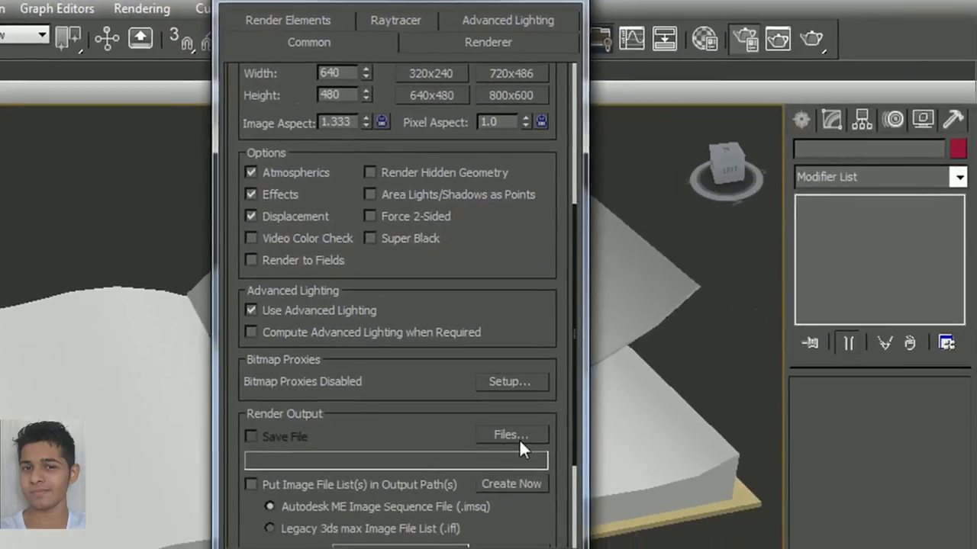
click(509, 433)
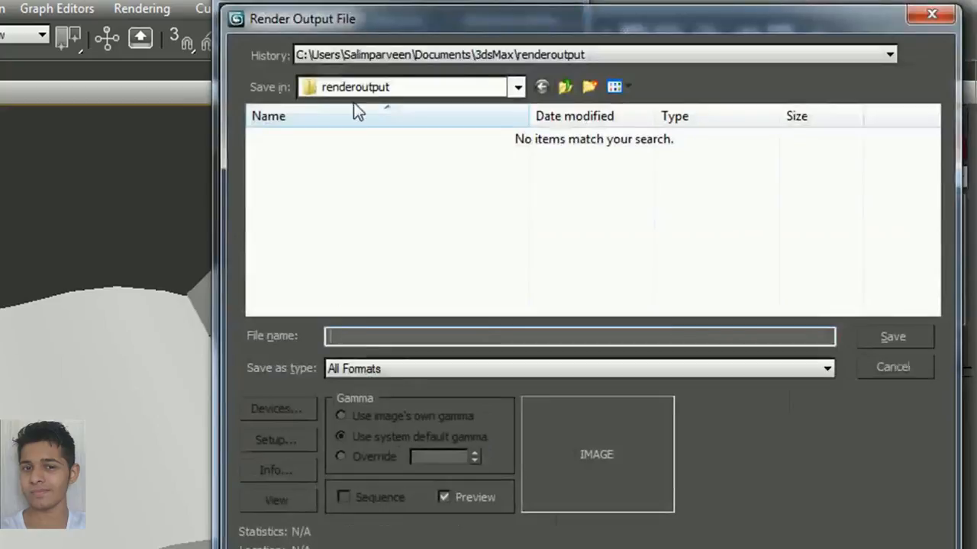
click(888, 55)
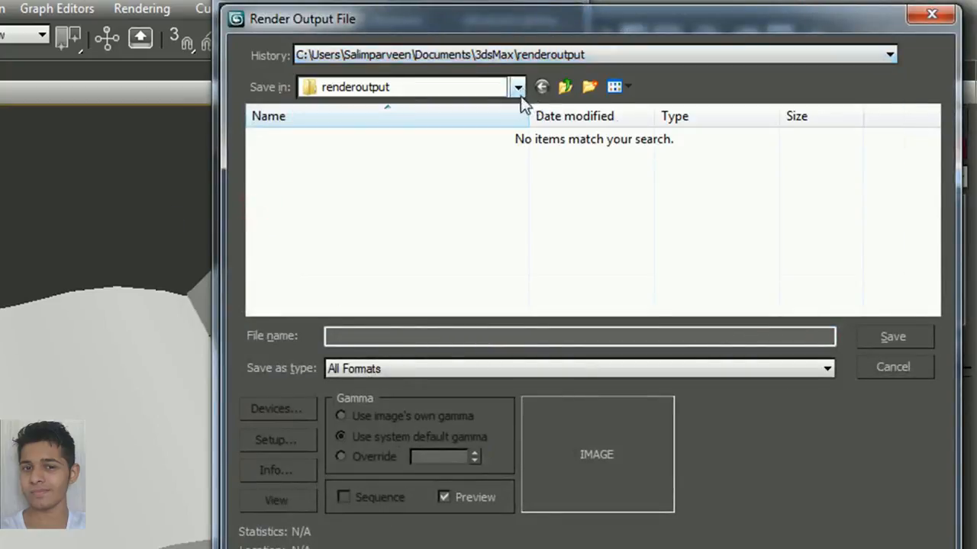
click(517, 86)
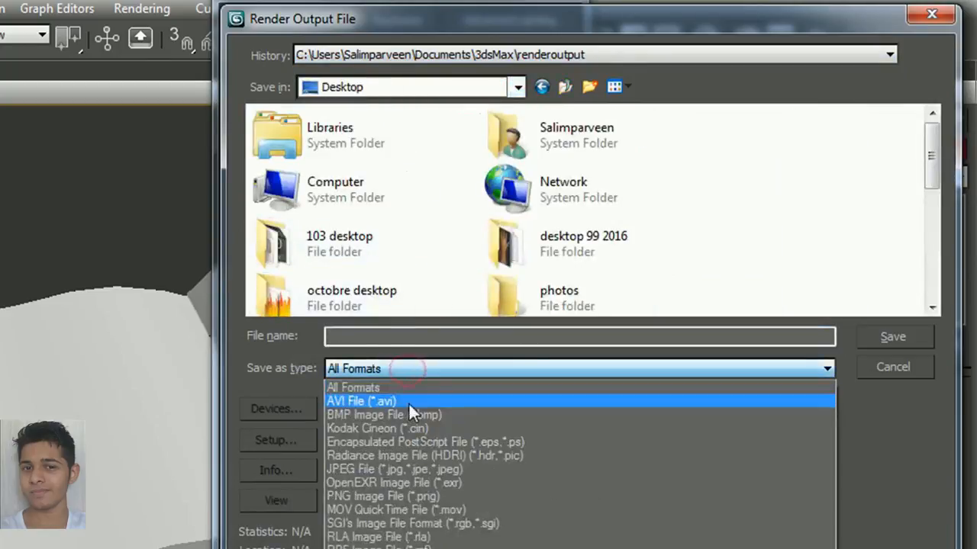
click(360, 400)
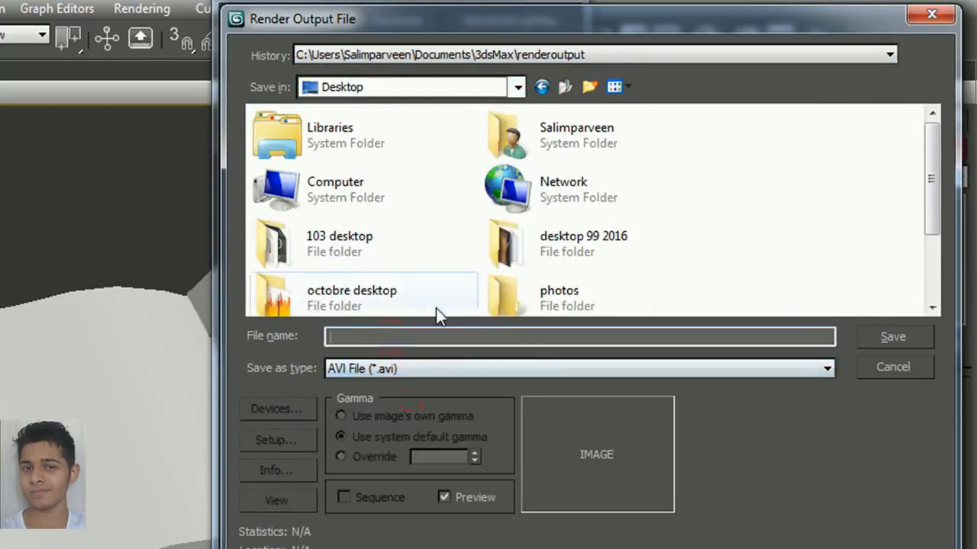
text(test)
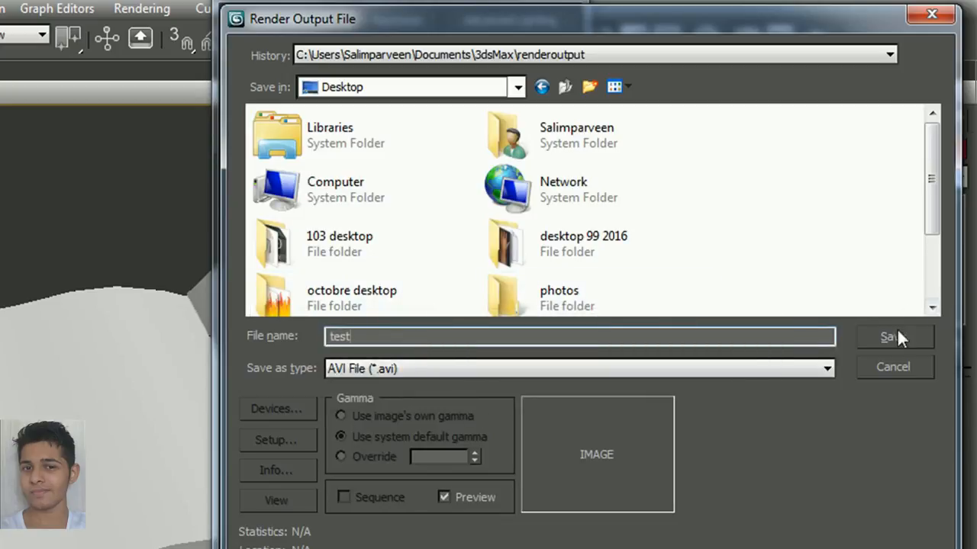
click(893, 338)
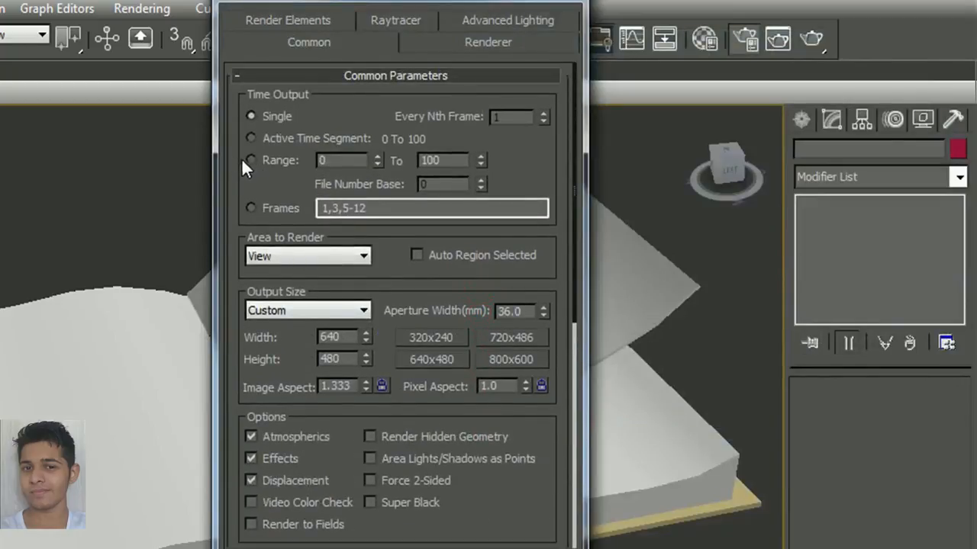
Render the frame range 0 to 70 into test.avi, then minimize 3ds Max to show the desktop.
click(250, 160)
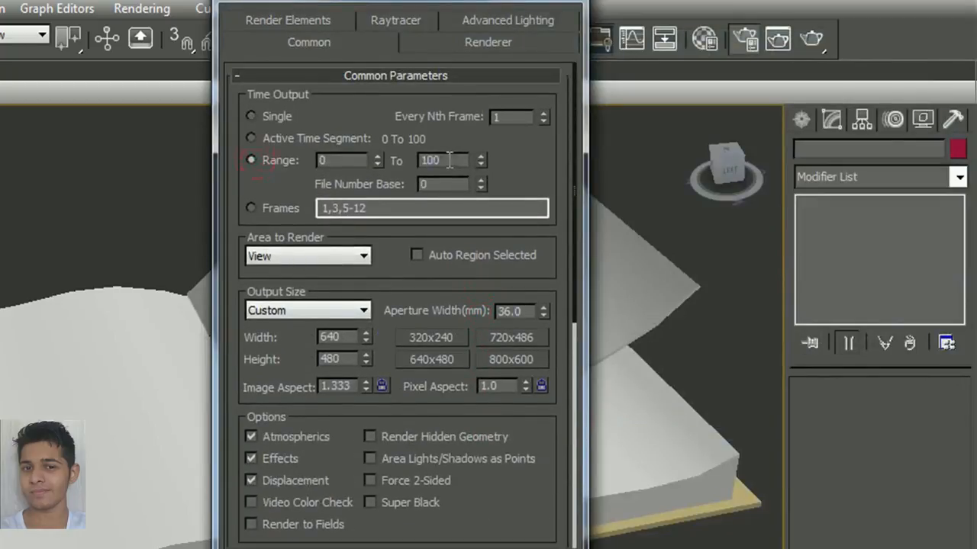
triple_click(430, 160)
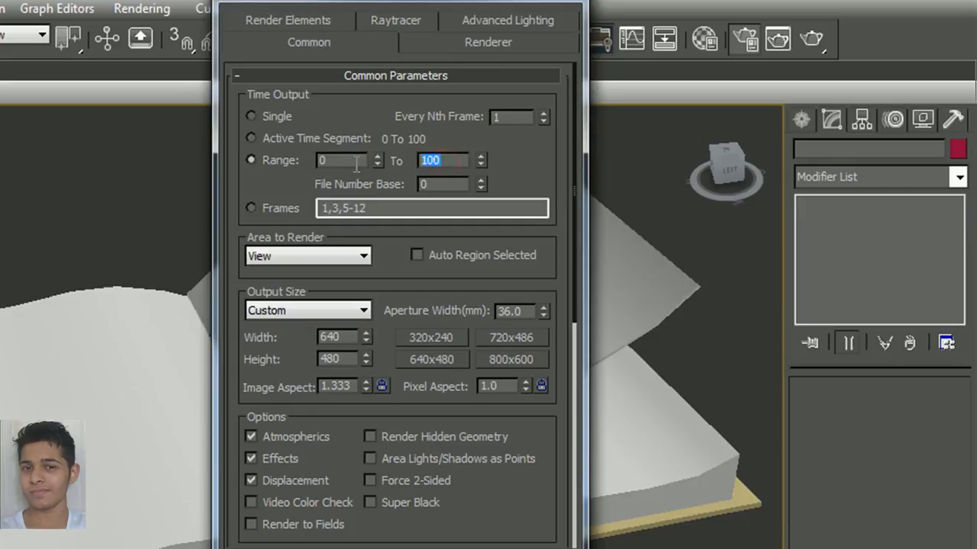
text(70)
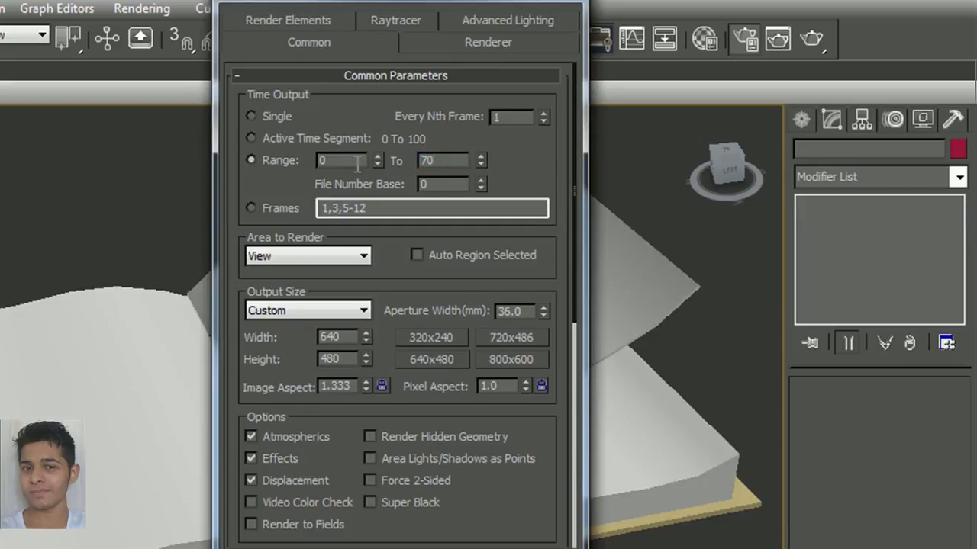
scroll(down, 3)
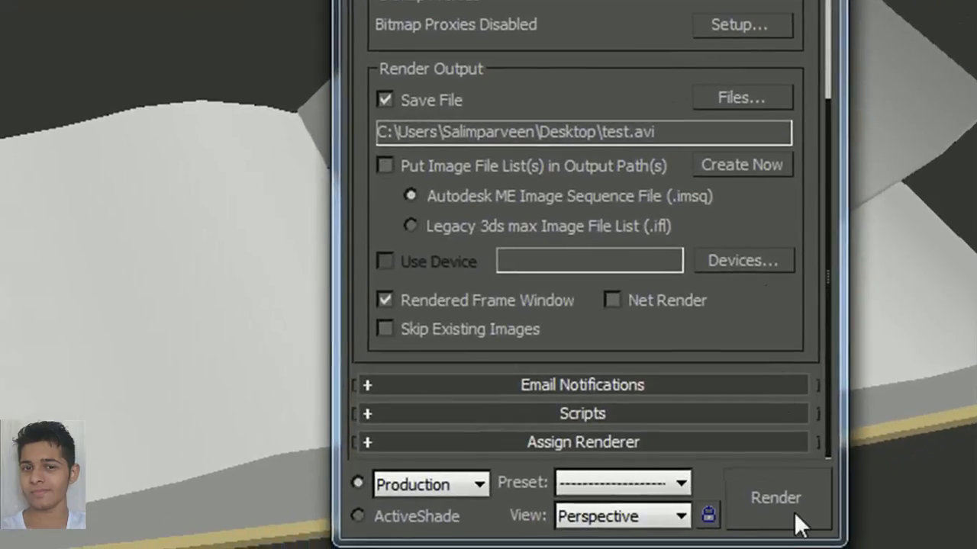
click(775, 498)
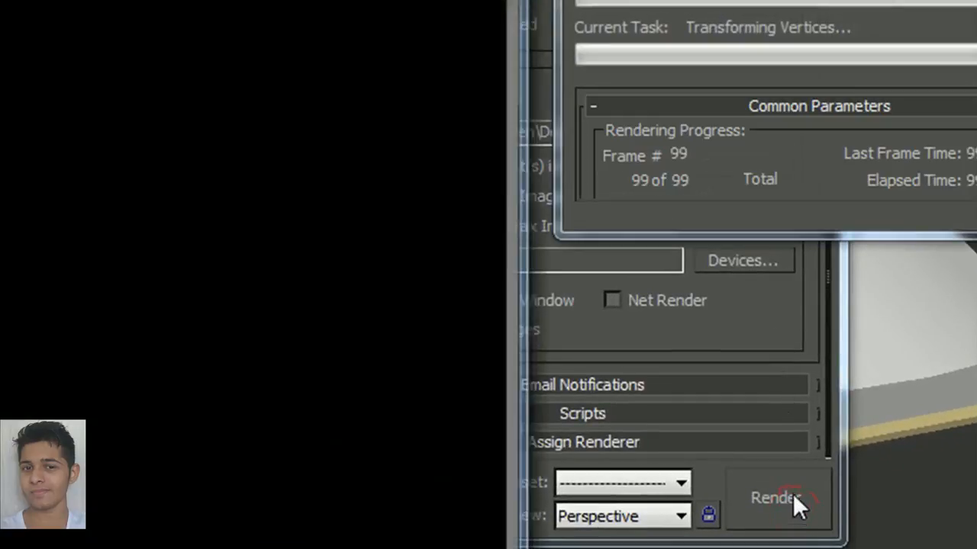
click(777, 498)
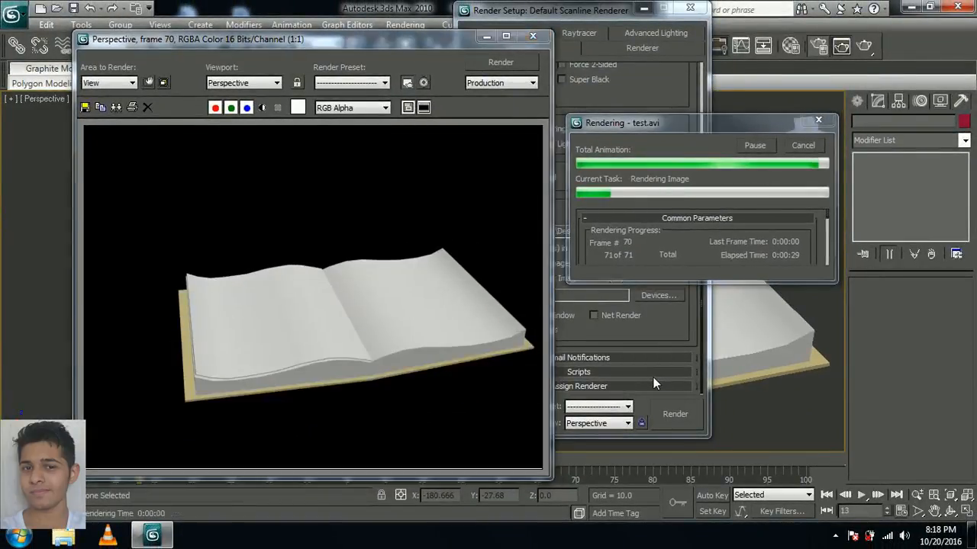
click(803, 145)
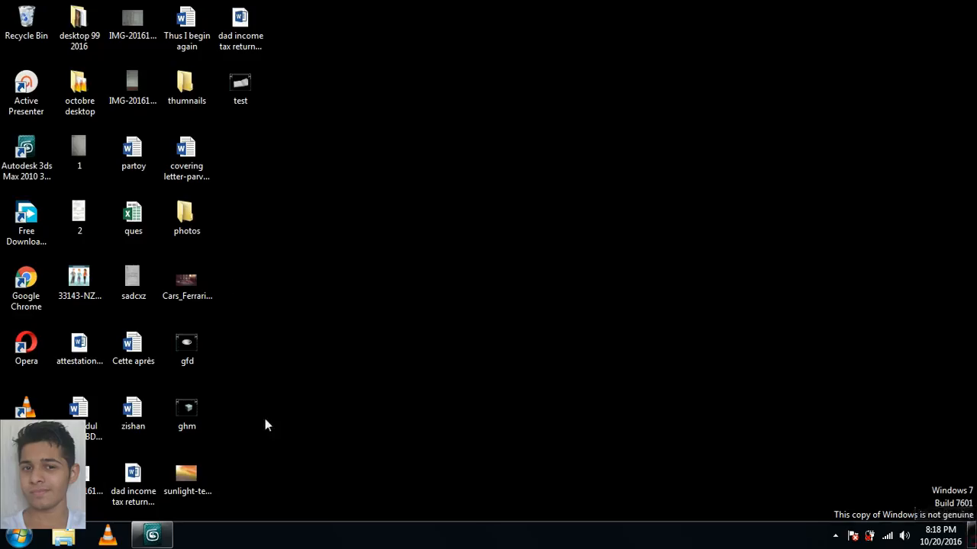
Play the rendered test.avi from the desktop in VLC media player.
click(241, 86)
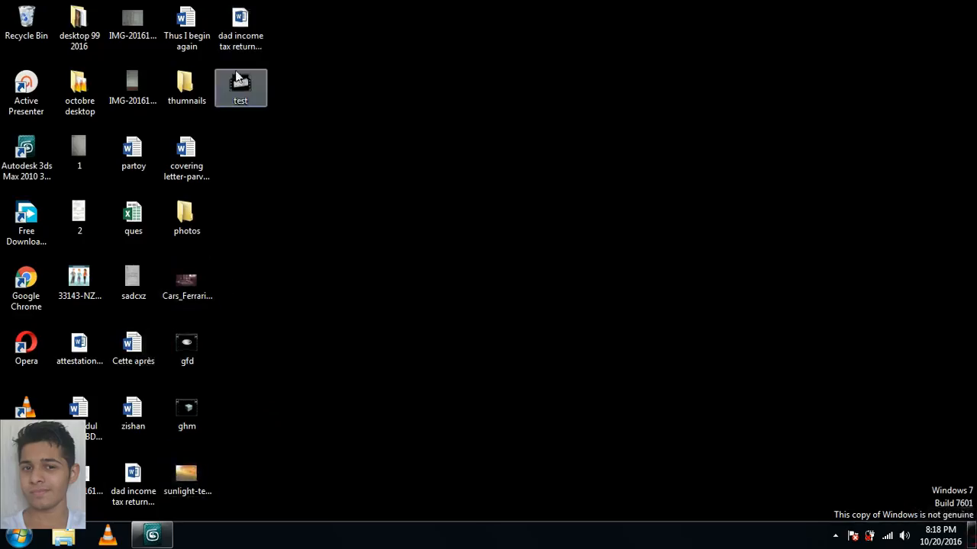
click(242, 86)
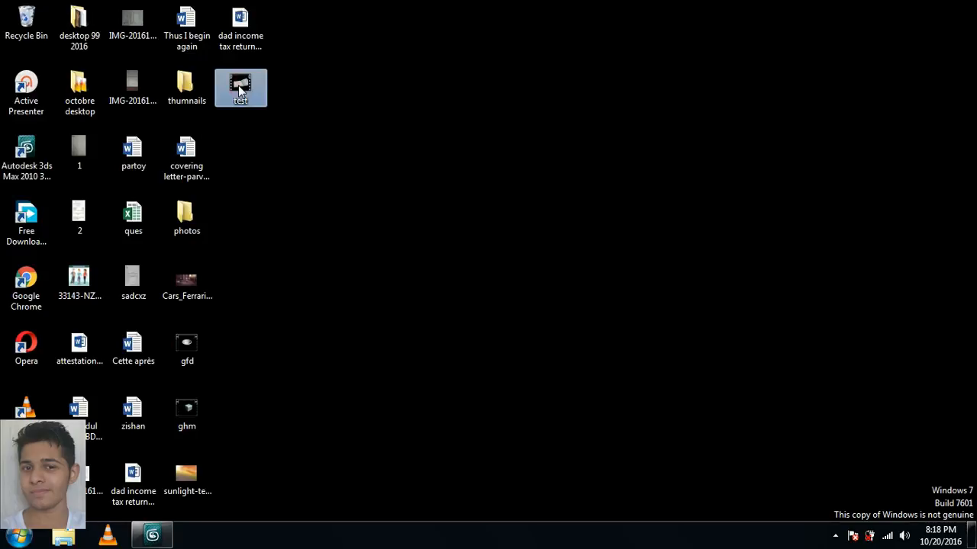
mouse_move(256, 464)
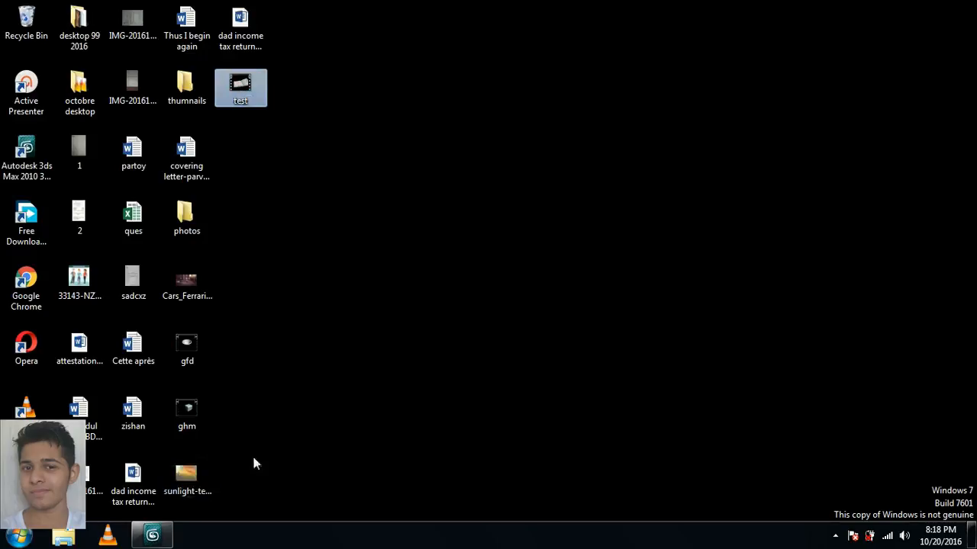
double_click(241, 87)
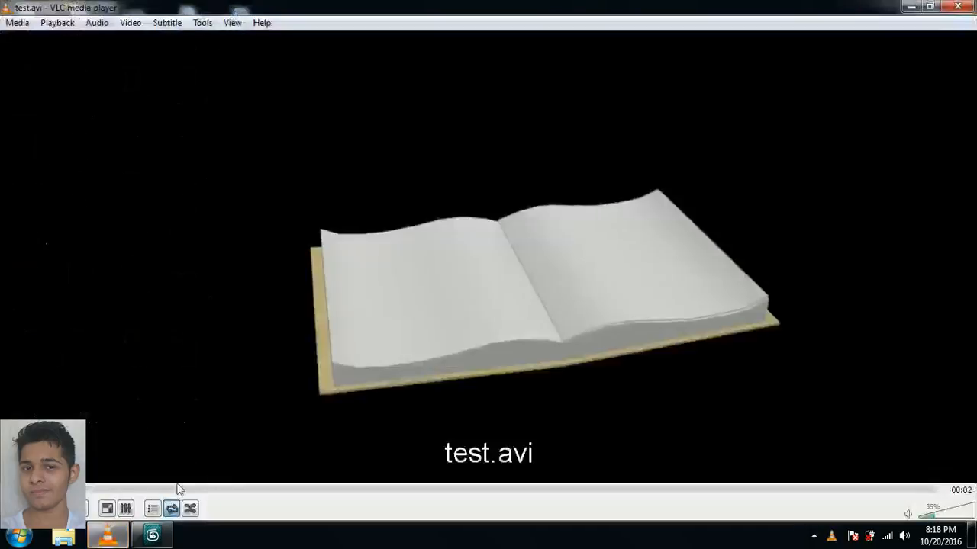